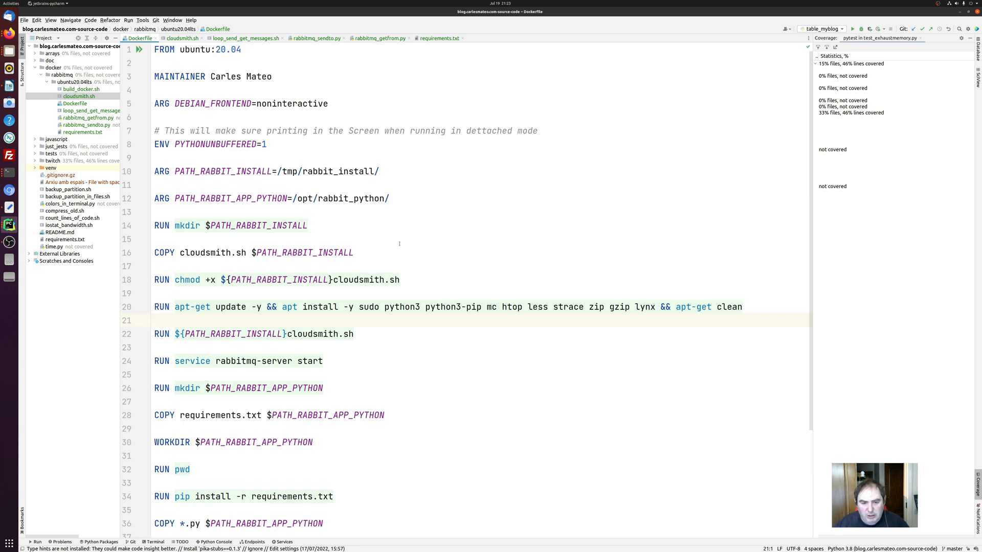
Review the Dockerfile lines that COPY and pip-install the requirements file.
{"action": "scroll", "scroll_direction": "down", "scroll_amount": 3}
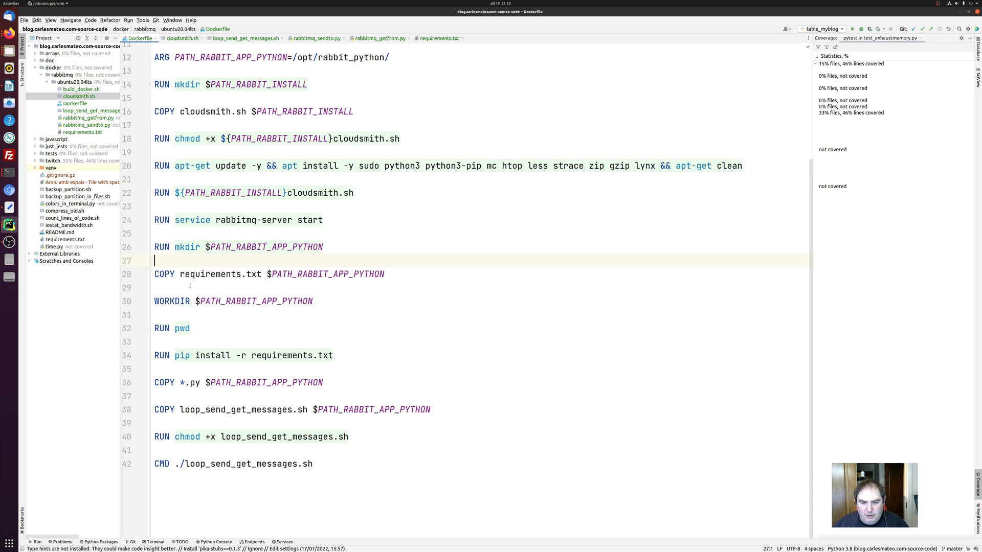
{"action": "double_click", "coordinate": [210, 274]}
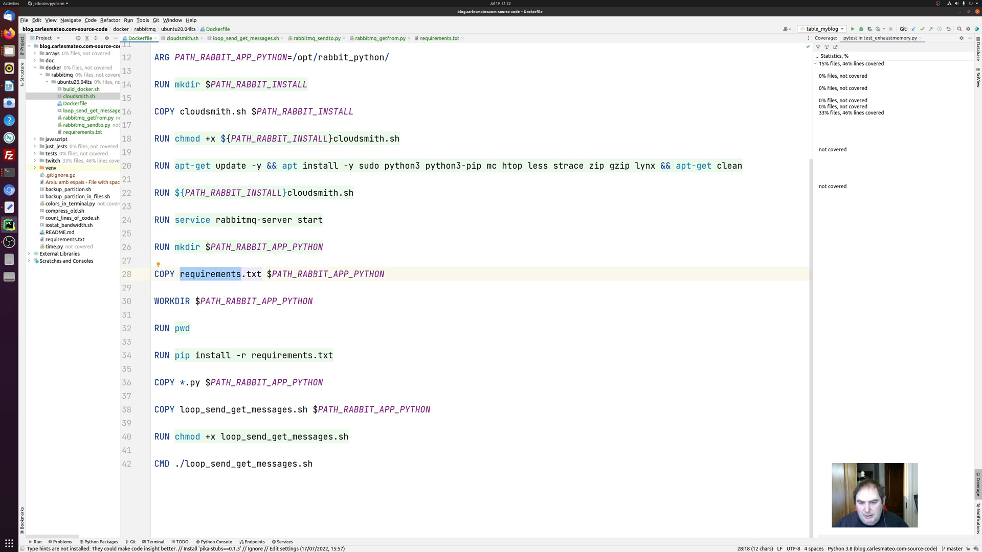
{"action": "double_click", "coordinate": [282, 356]}
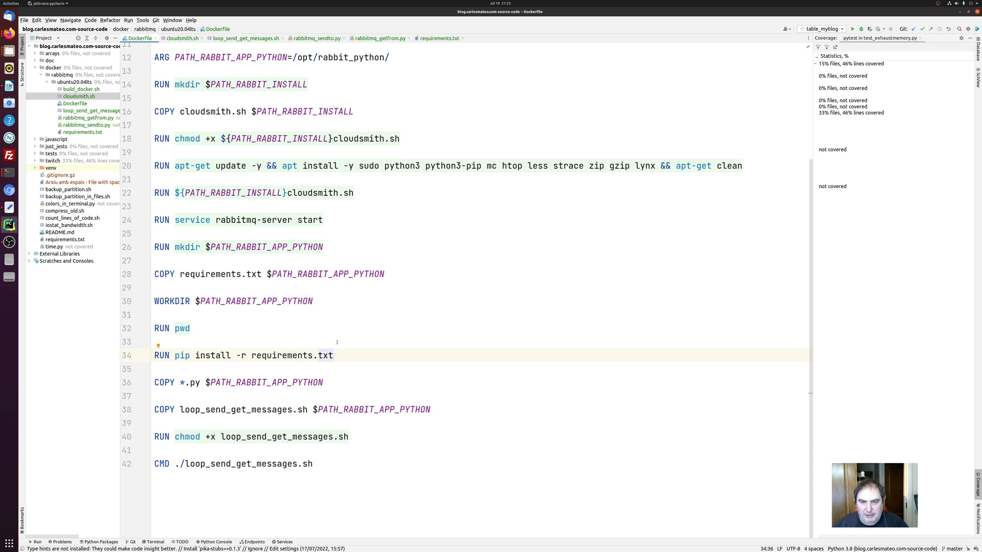
{"action": "left_click", "coordinate": [440, 39]}
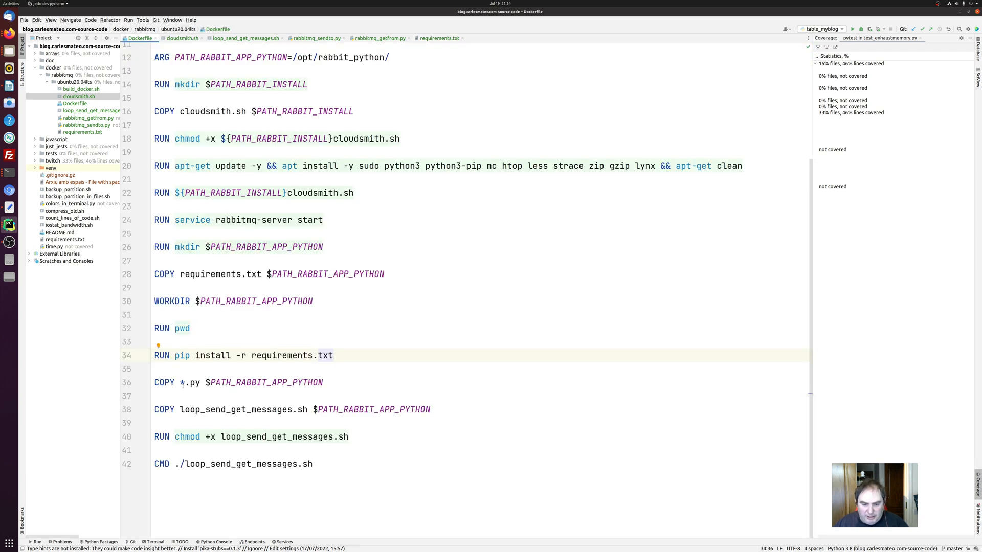
Check the .py copy and chmod lines, then bring up loop_send_get_messages.sh.
{"action": "left_click", "coordinate": [201, 382]}
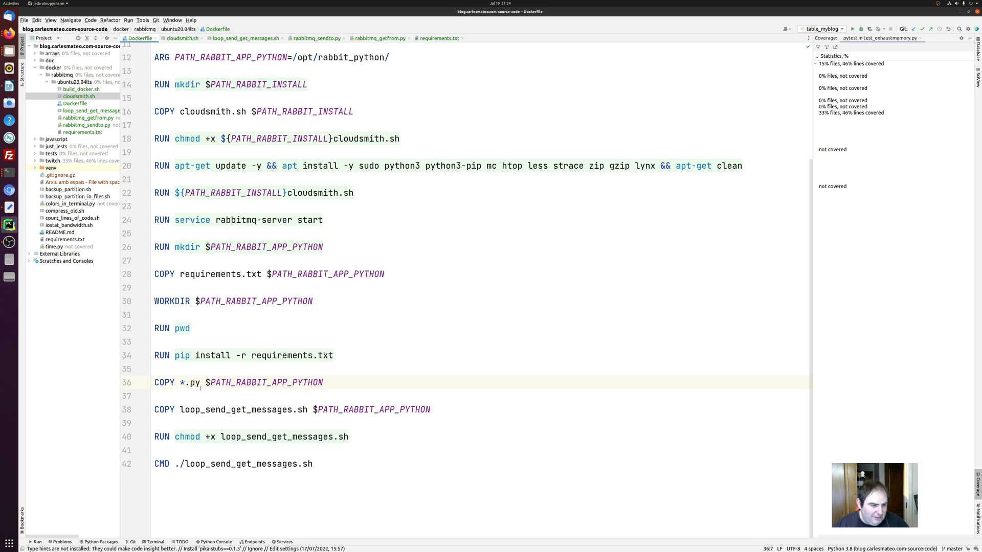
{"action": "mouse_move", "coordinate": [294, 395]}
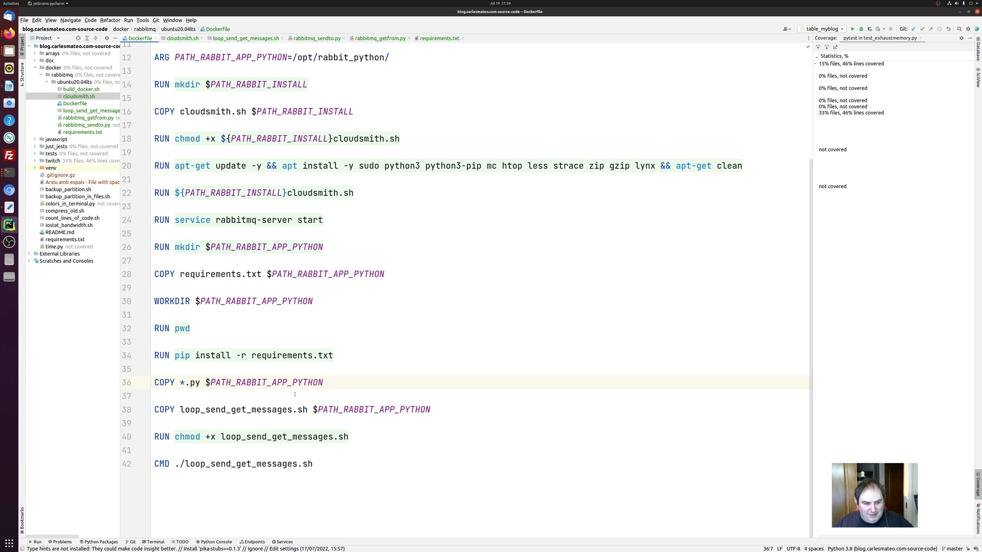
{"action": "mouse_move", "coordinate": [317, 397]}
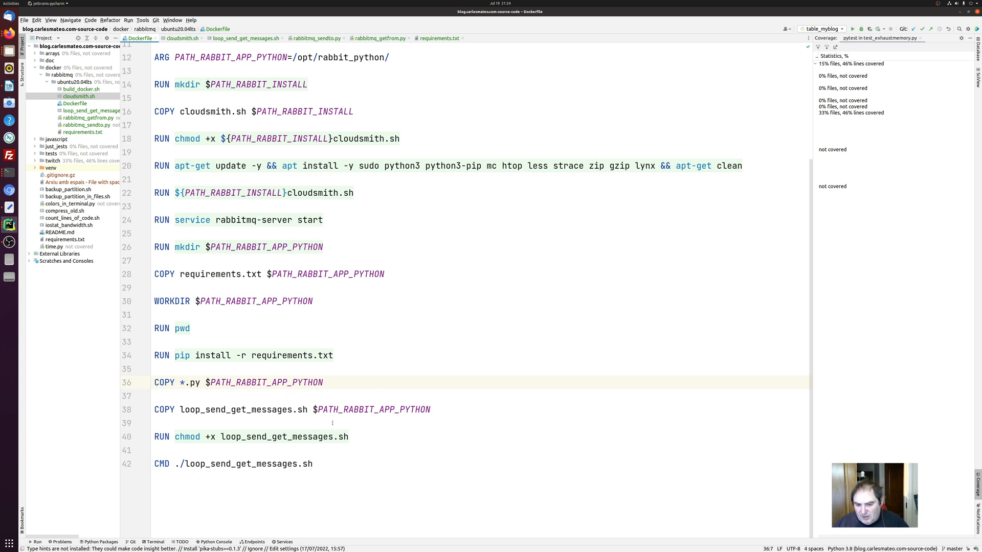
{"action": "double_click", "coordinate": [234, 409]}
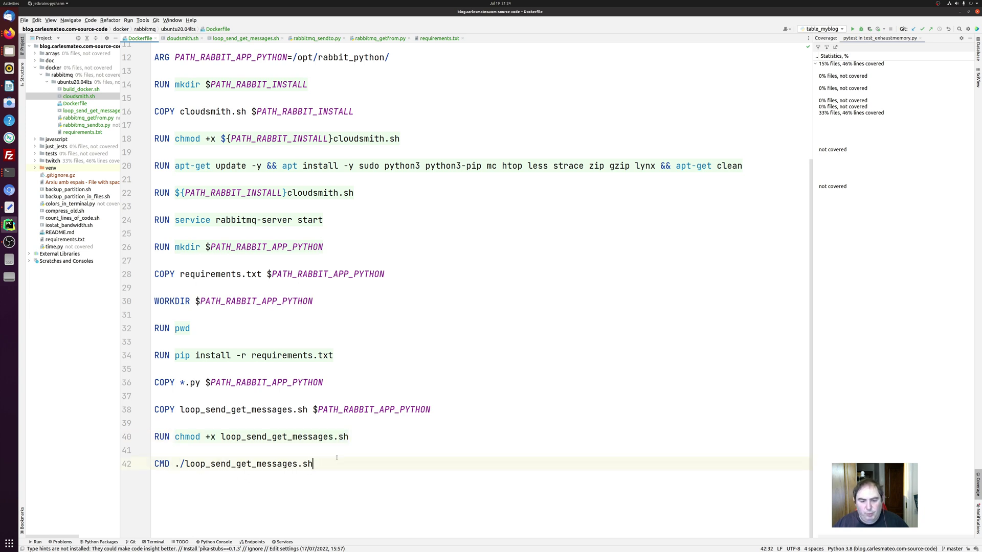
{"action": "double_click", "coordinate": [277, 437]}
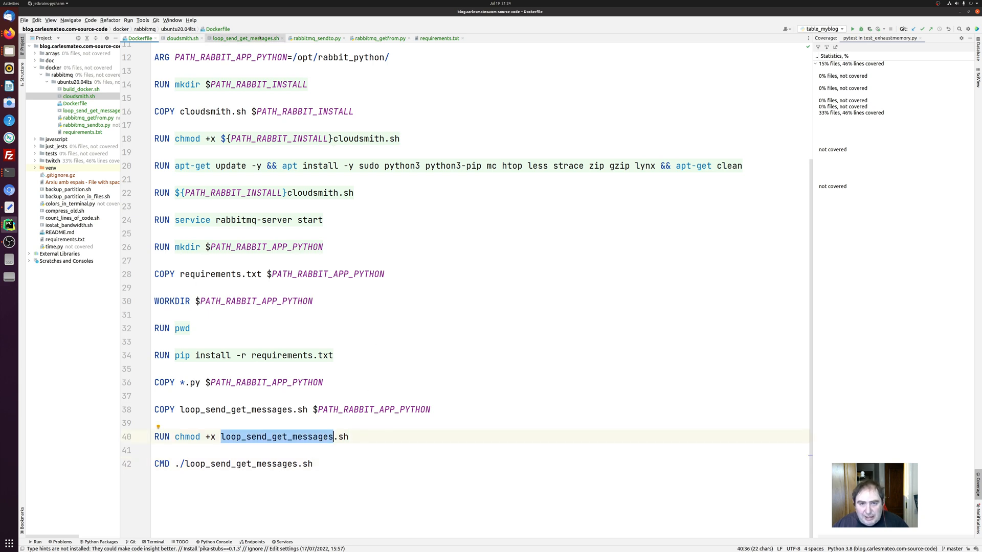
{"action": "left_click", "coordinate": [250, 39]}
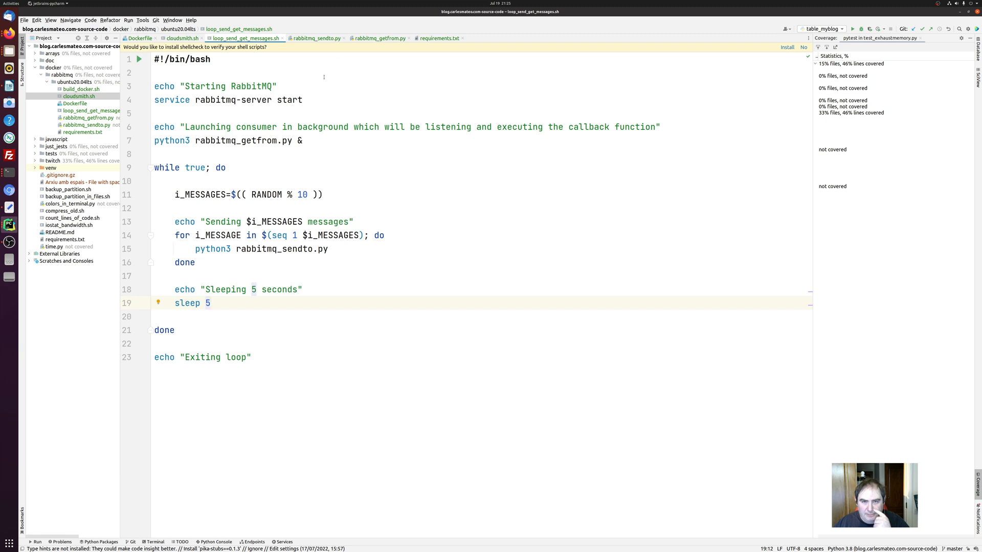
{"action": "left_click", "coordinate": [316, 37]}
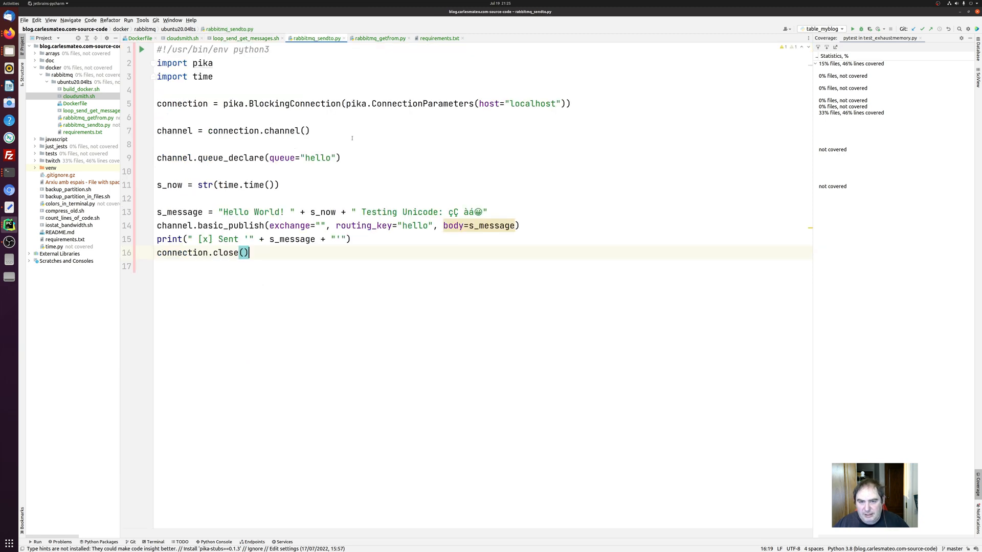
{"action": "mouse_move", "coordinate": [342, 260]}
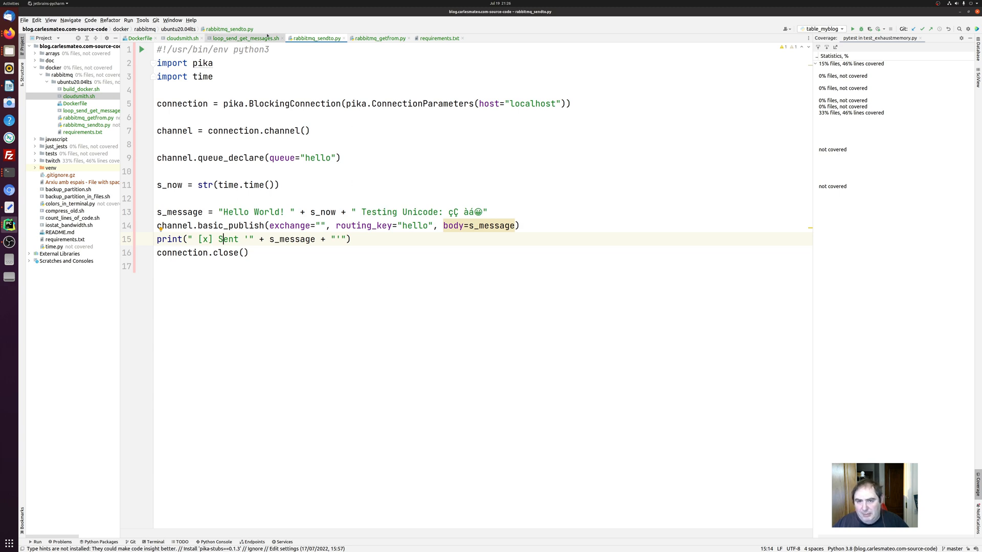
{"action": "left_click", "coordinate": [244, 39]}
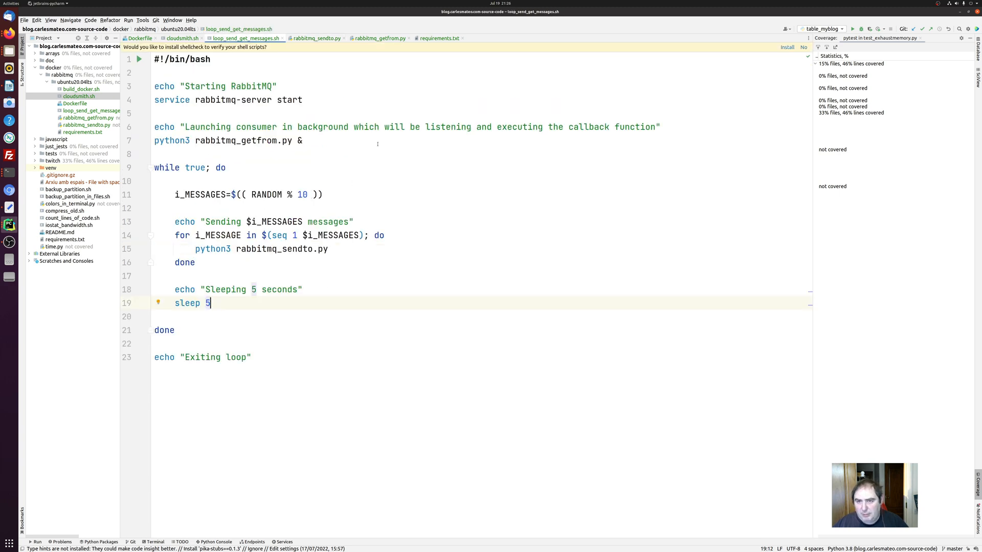
Switch to rabbitmq_getfrom.py, the consumer printing each message from the hello queue.
{"action": "left_click", "coordinate": [378, 38]}
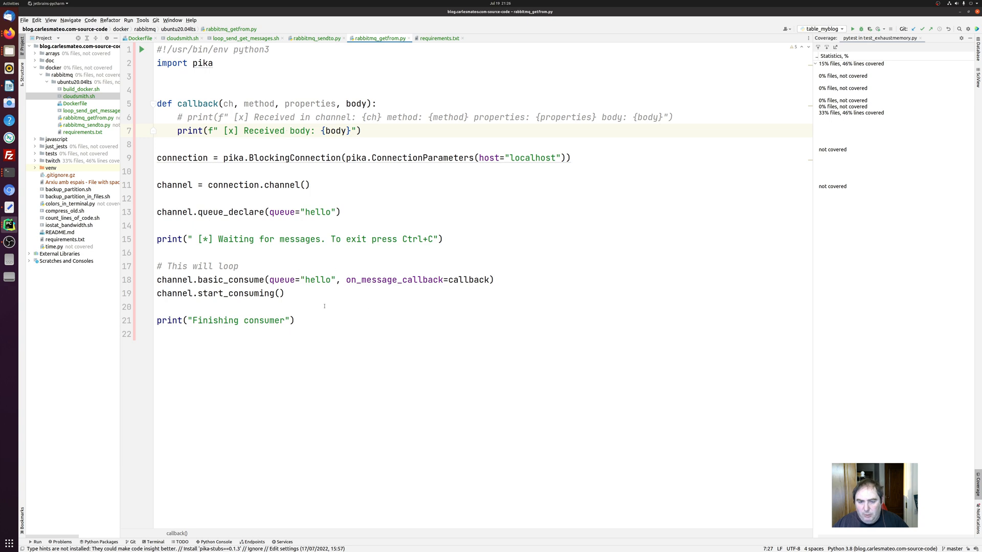
{"action": "mouse_move", "coordinate": [368, 289]}
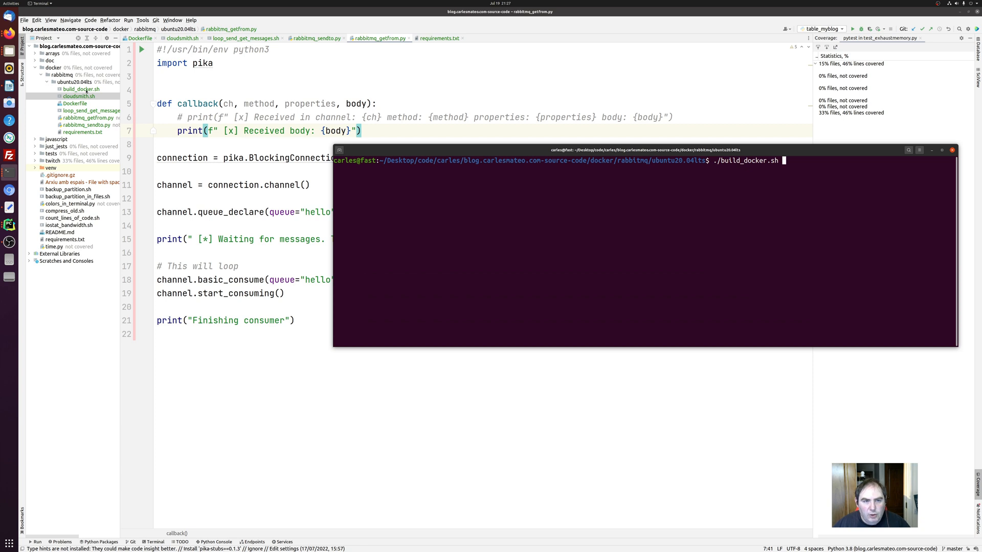
Open build_docker.sh from the Project tree and inspect its docker build line.
{"action": "left_click", "coordinate": [78, 89]}
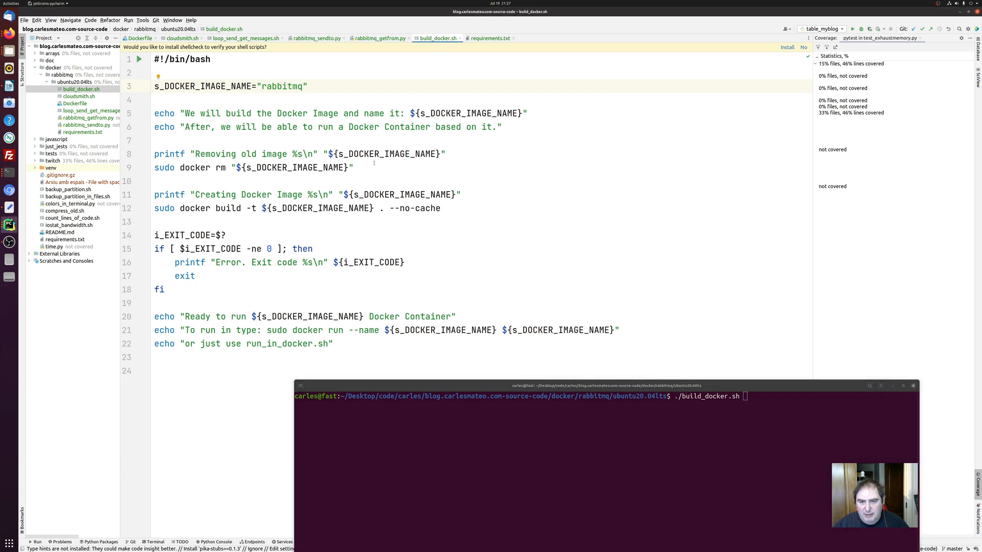
{"action": "double_click", "coordinate": [248, 154]}
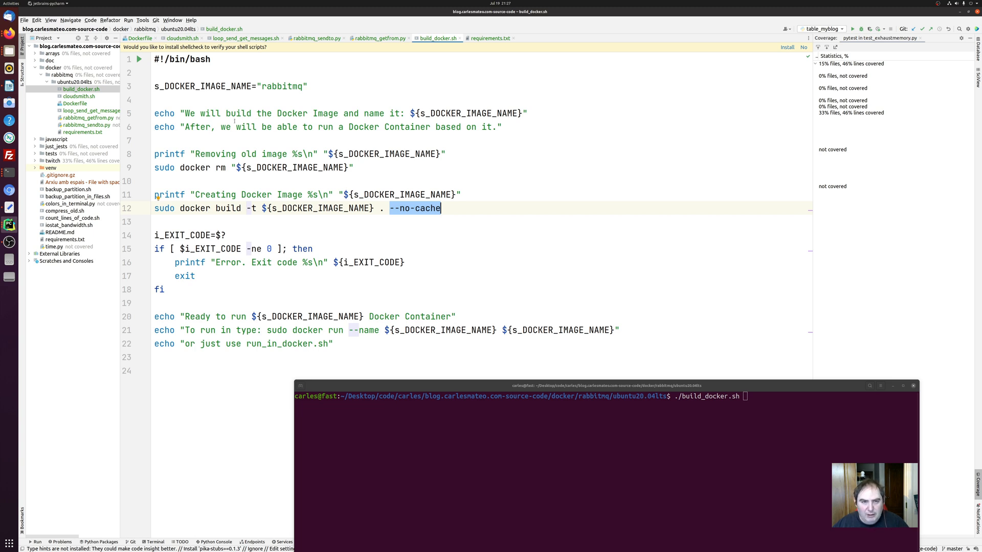
{"action": "mouse_move", "coordinate": [116, 41]}
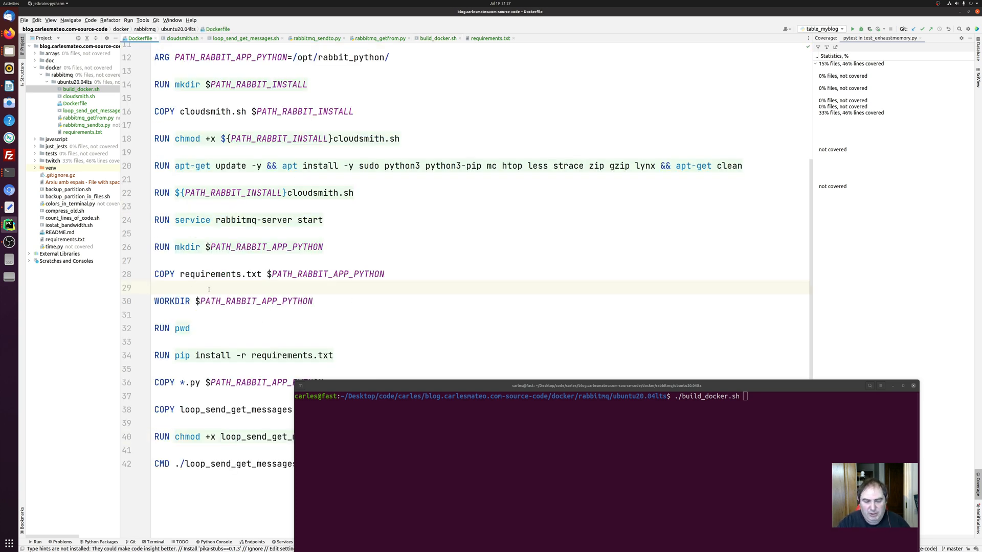
Return to the build_docker.sh script with ./build_docker.sh waiting in the terminal.
{"action": "type", "text": "fkjfkg"}
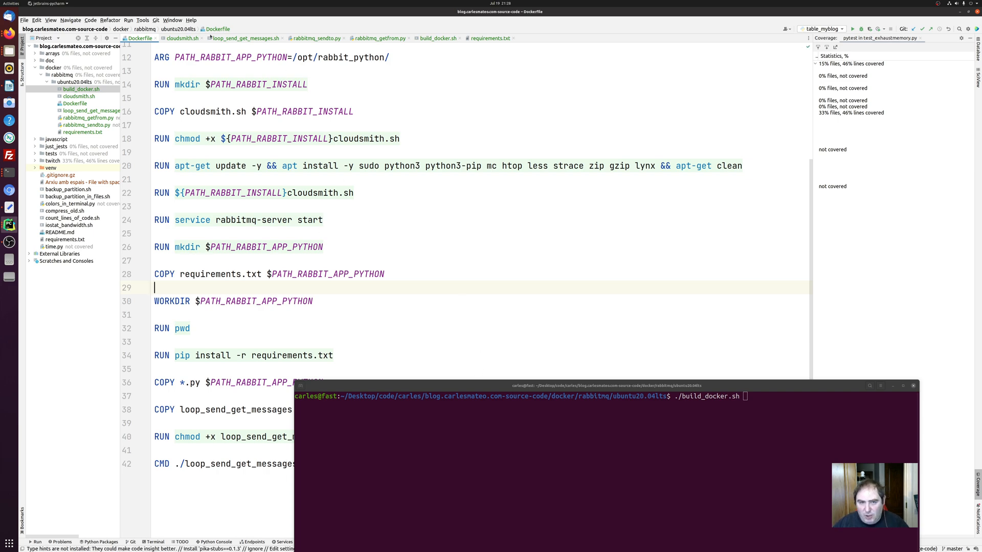
{"action": "left_click", "coordinate": [437, 39]}
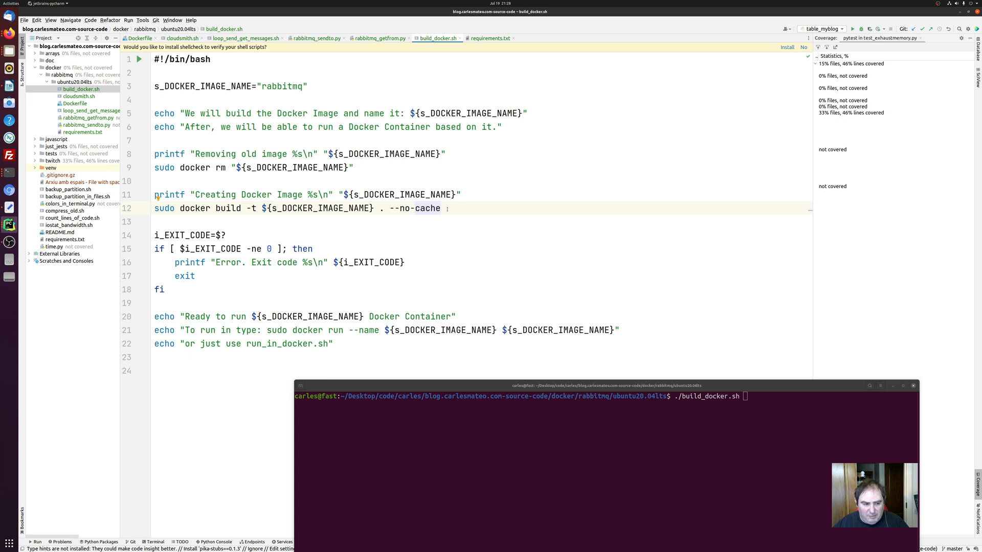
{"action": "mouse_move", "coordinate": [502, 386]}
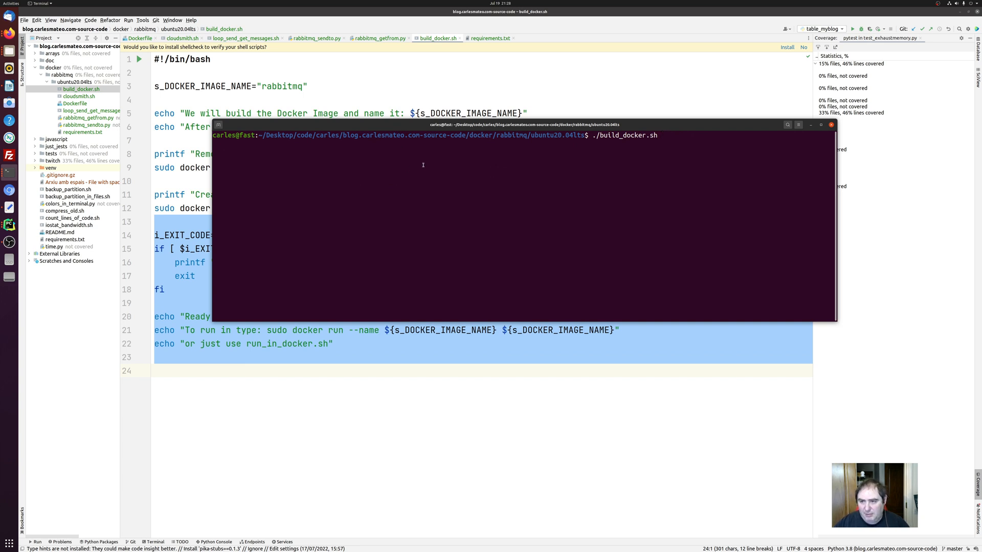
Execute ./build_docker.sh and follow the docker build downloading Ubuntu packages.
{"action": "key", "text": "Return"}
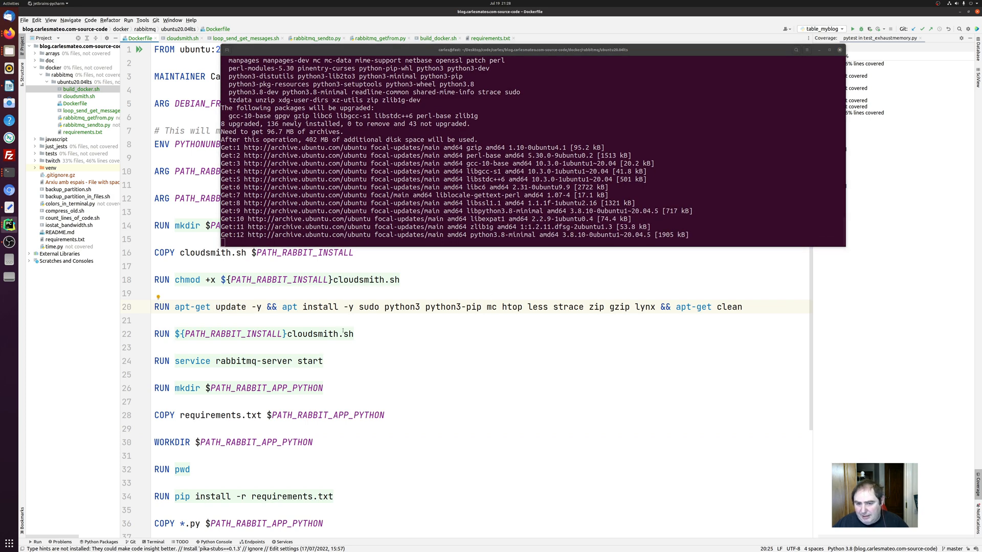
{"action": "scroll", "scroll_direction": "down", "scroll_amount": 3}
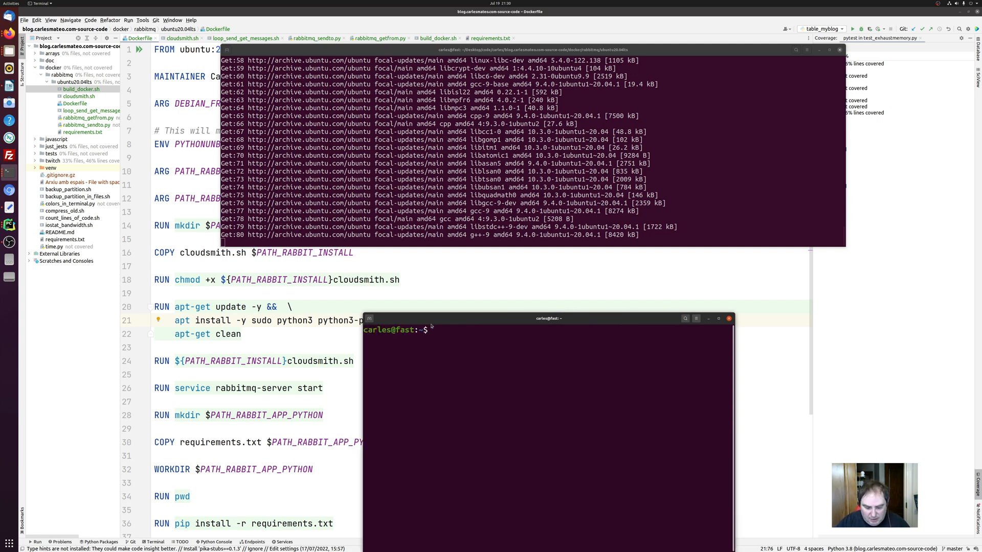
Launch lynx on a google URL and decline its cookie permission prompt.
{"action": "type", "text": "lynx https"}
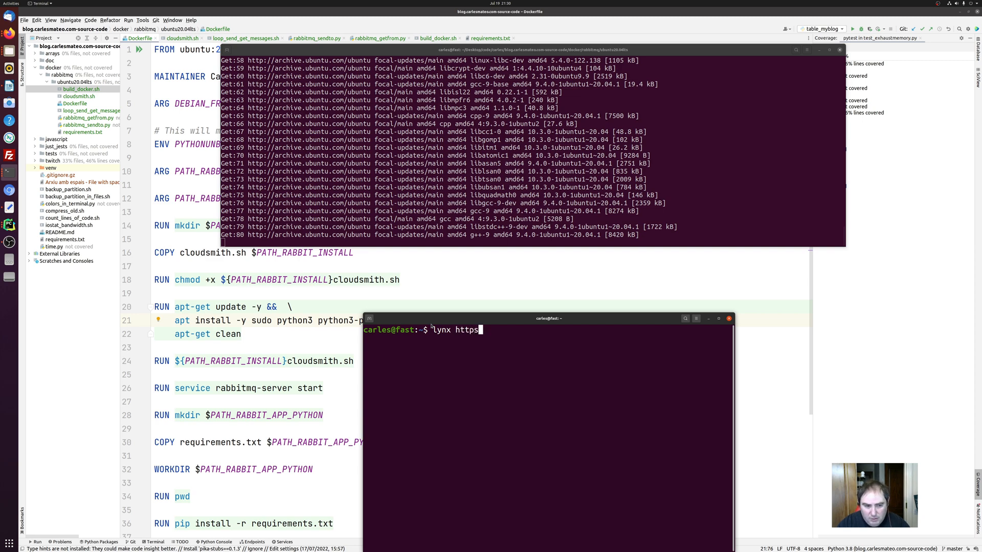
{"action": "type", "text": "://goog.e"}
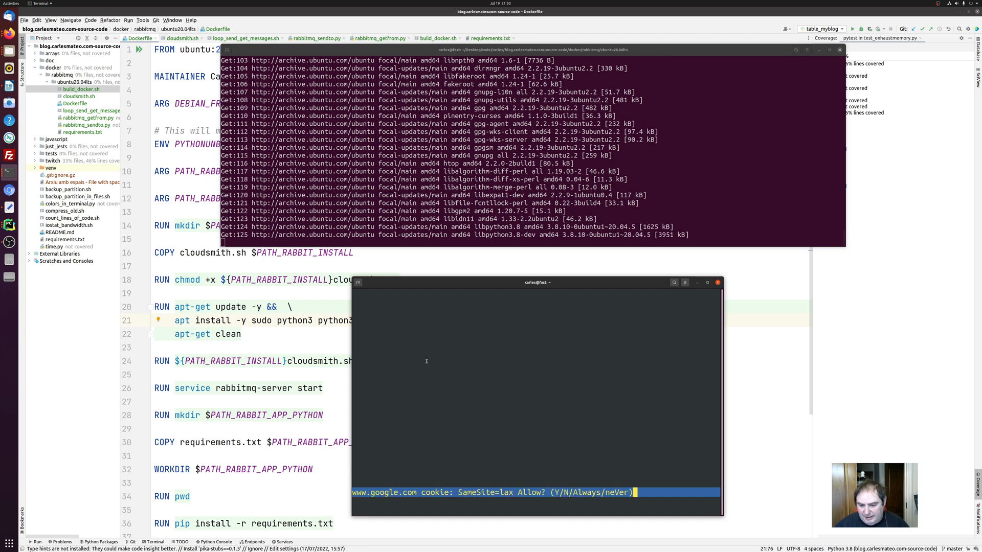
{"action": "key", "text": "n"}
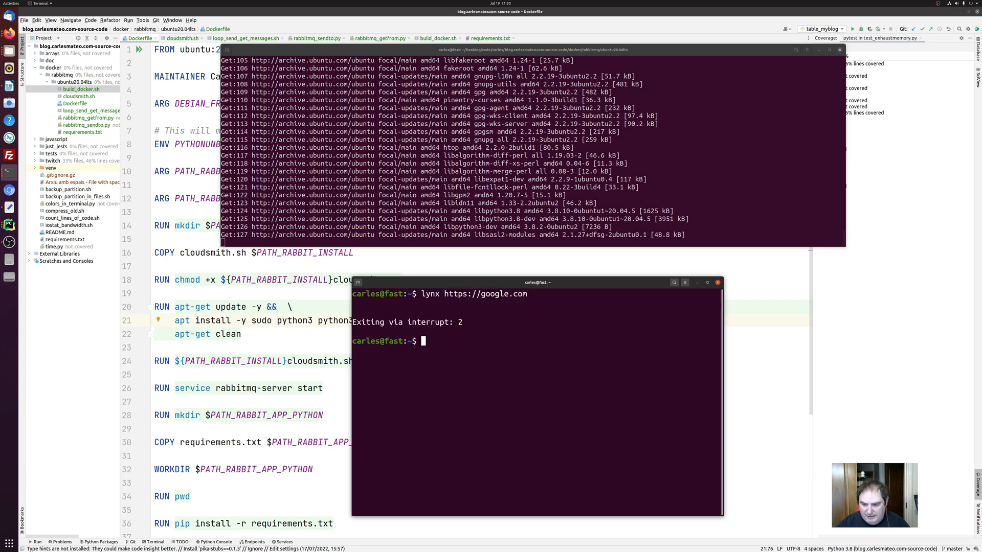
Load the blog.carle… article in lynx and page through it.
{"action": "type", "text": "lynx https://go"}
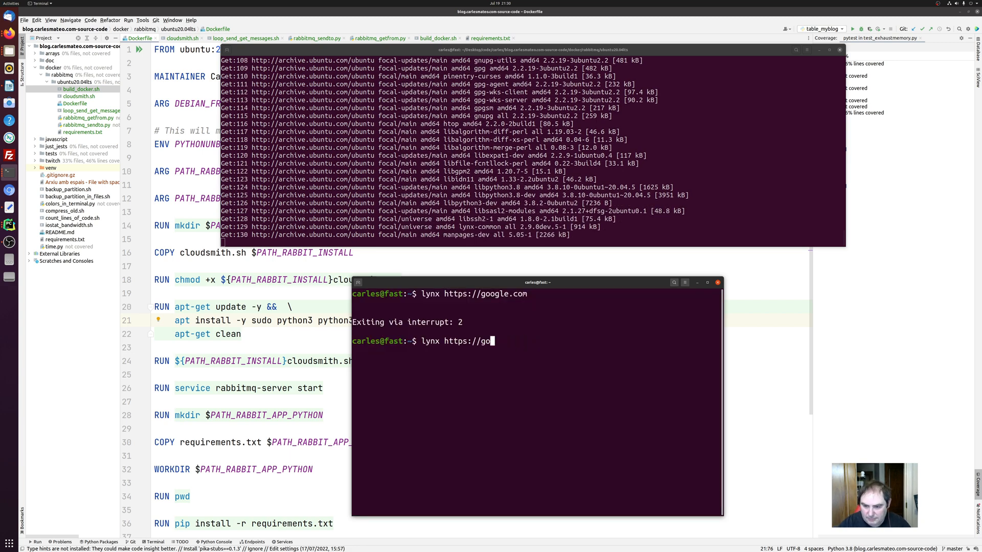
{"action": "type", "text": "blog.carle"}
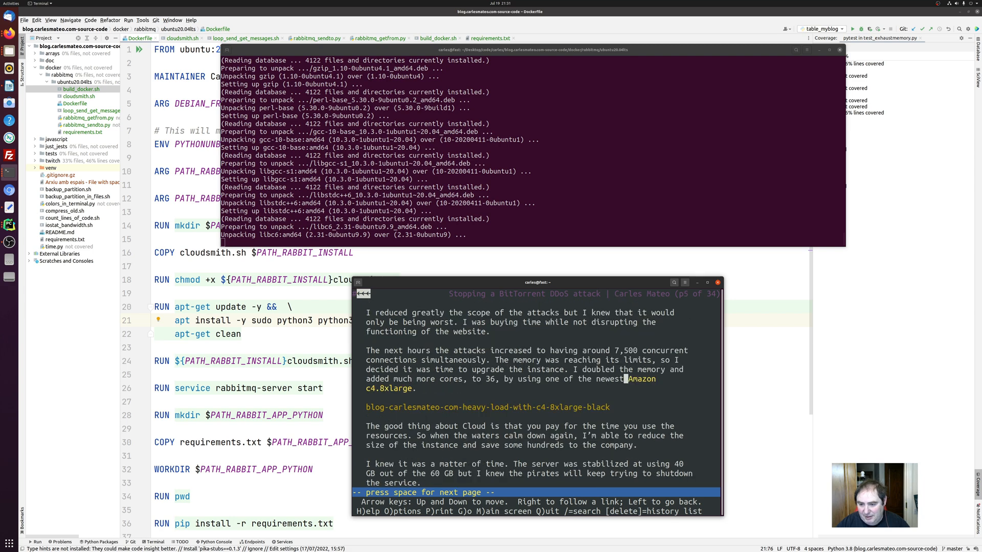
{"action": "key", "text": "space"}
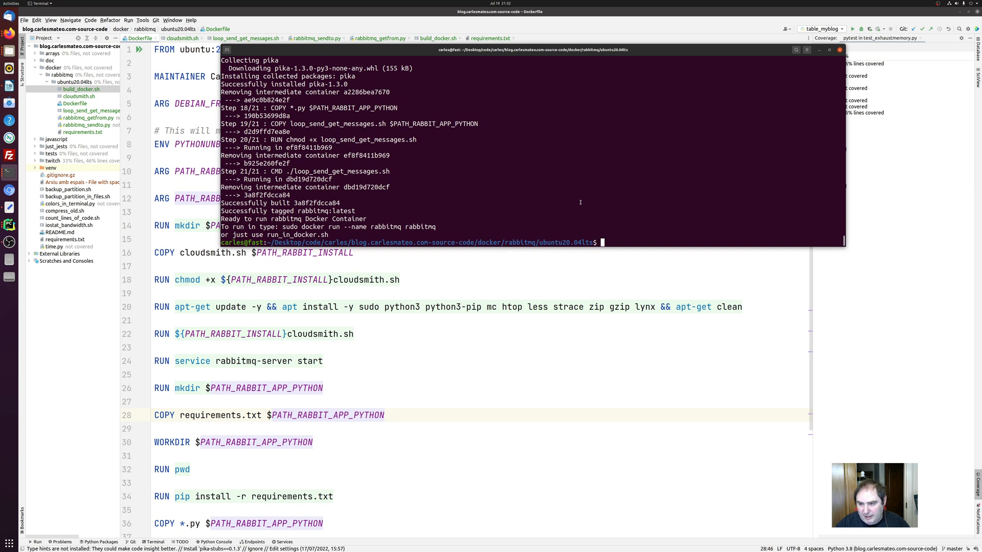
Run ./build_docker.sh, then sudo docker run --name rabbitmq rabbitmq to start the container in the foreground.
{"action": "type", "text": "./build_docker.sh"}
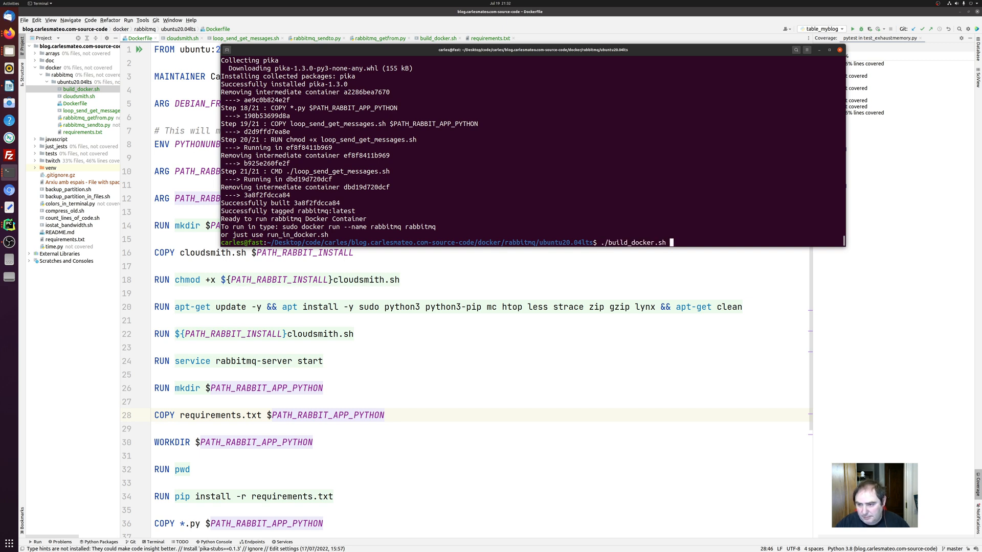
{"action": "type", "text": "sudo docker run --name rabbitmq rabbitmq"}
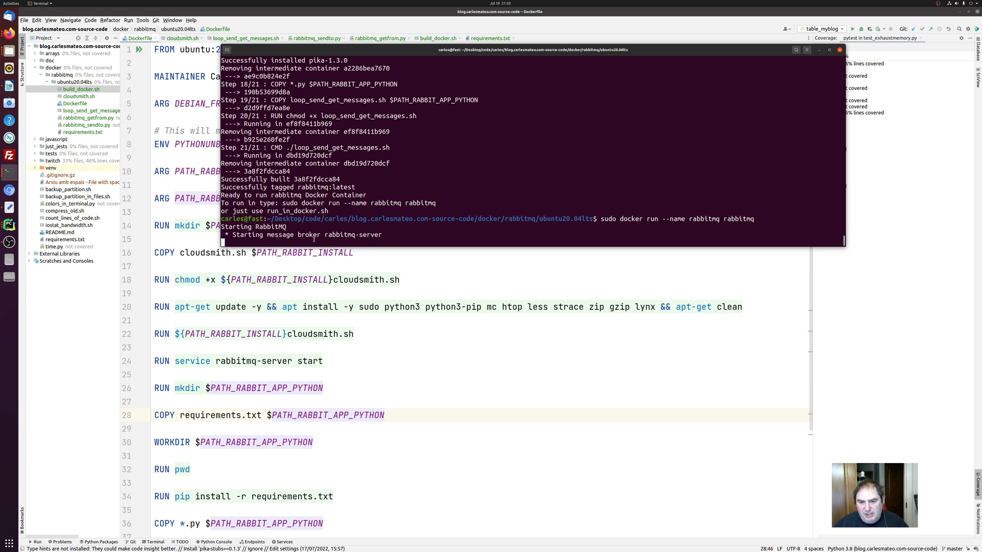
{"action": "mouse_move", "coordinate": [420, 231]}
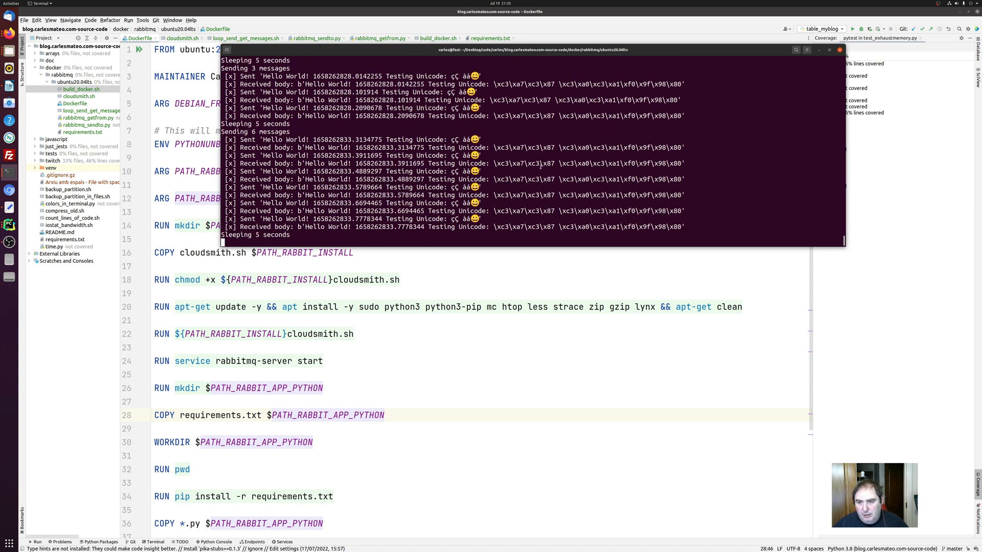
{"action": "mouse_move", "coordinate": [691, 192]}
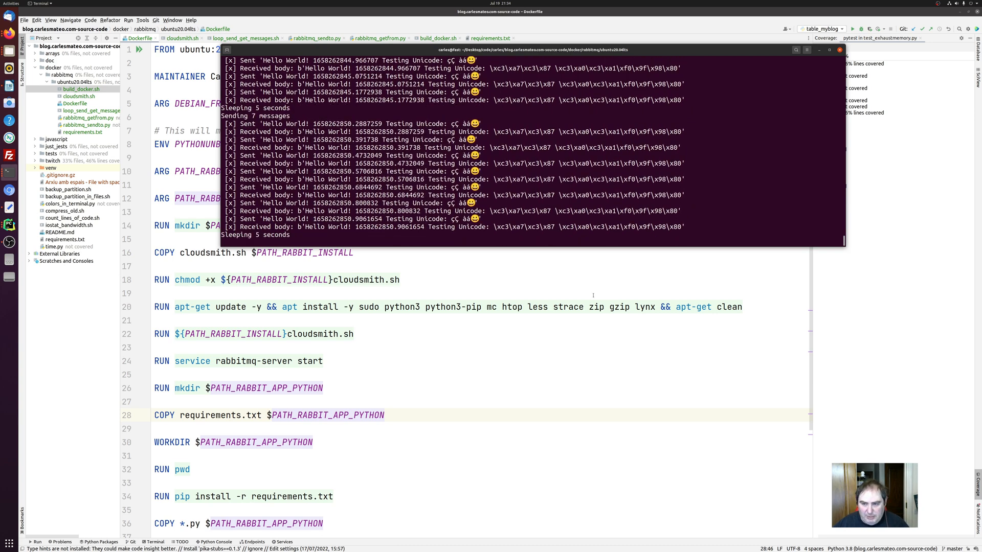
{"action": "mouse_move", "coordinate": [512, 271]}
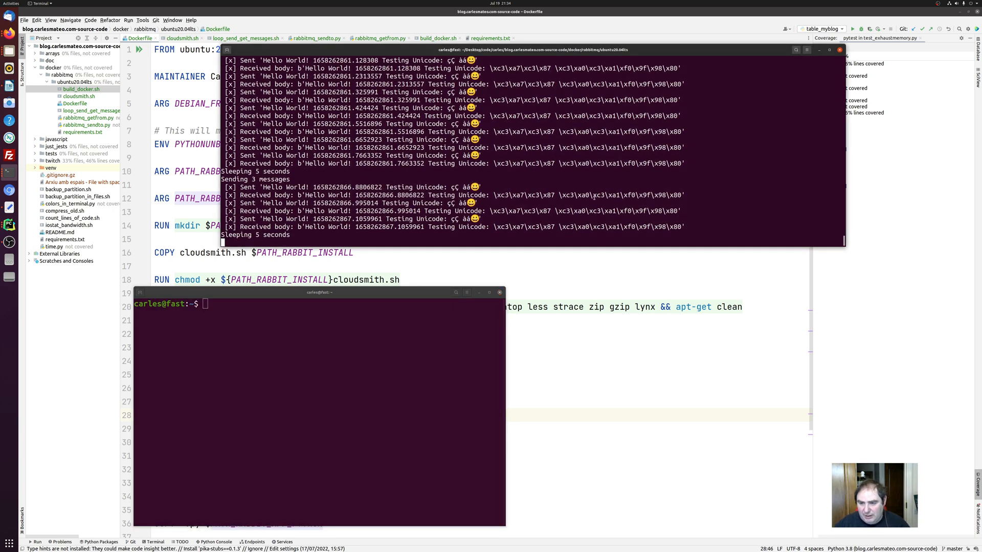
Interrupt the container loop with Ctrl+C, then run sudo docker ps and sudo docker stop rabbitmq.
{"action": "key", "text": "ctrl+c"}
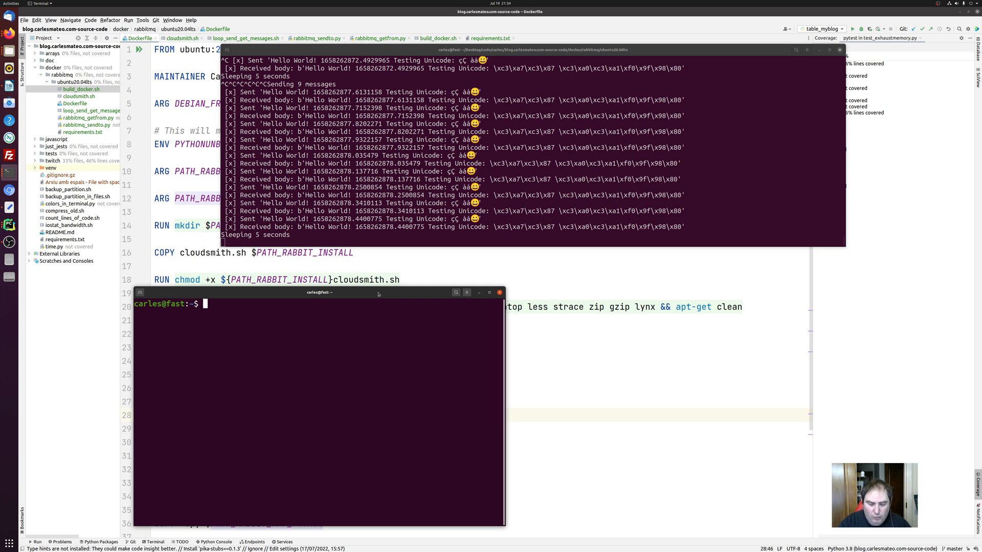
{"action": "type", "text": "sudo docker p"}
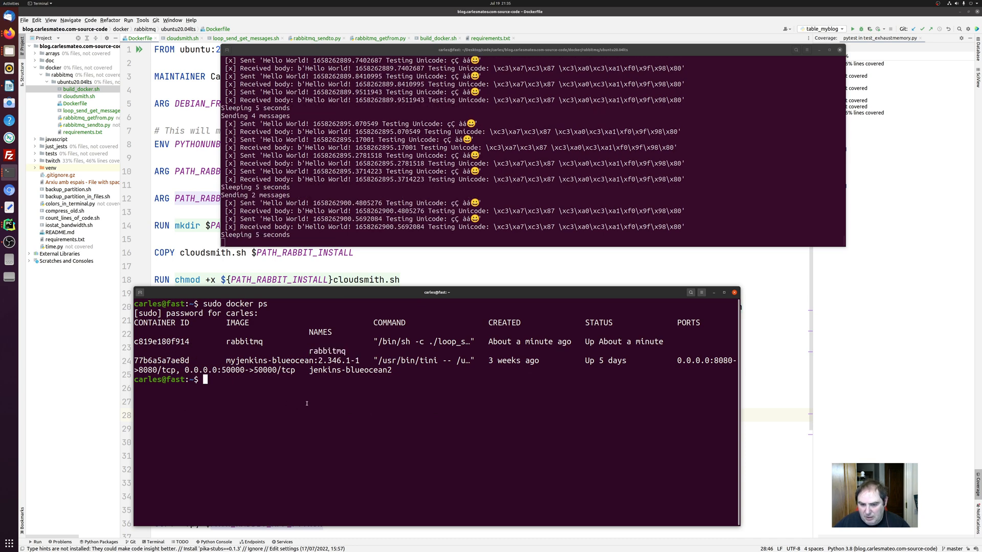
{"action": "type", "text": "sudo docker st"}
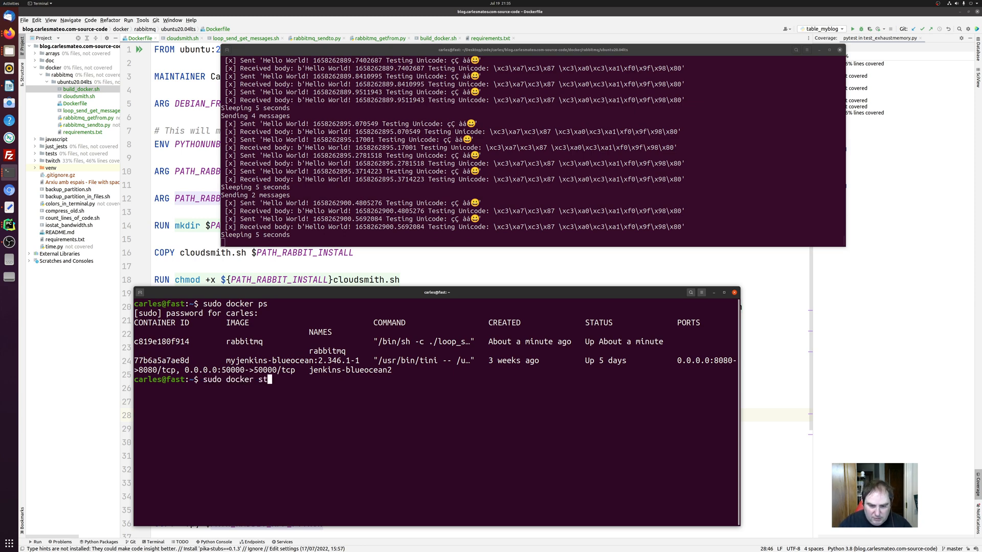
{"action": "type", "text": "op"}
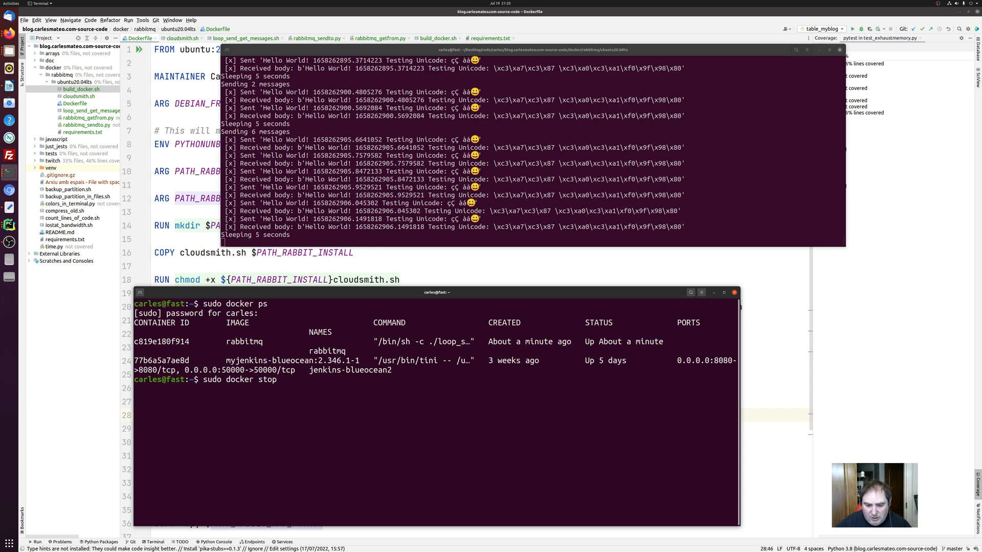
{"action": "type", "text": "rabbitmq"}
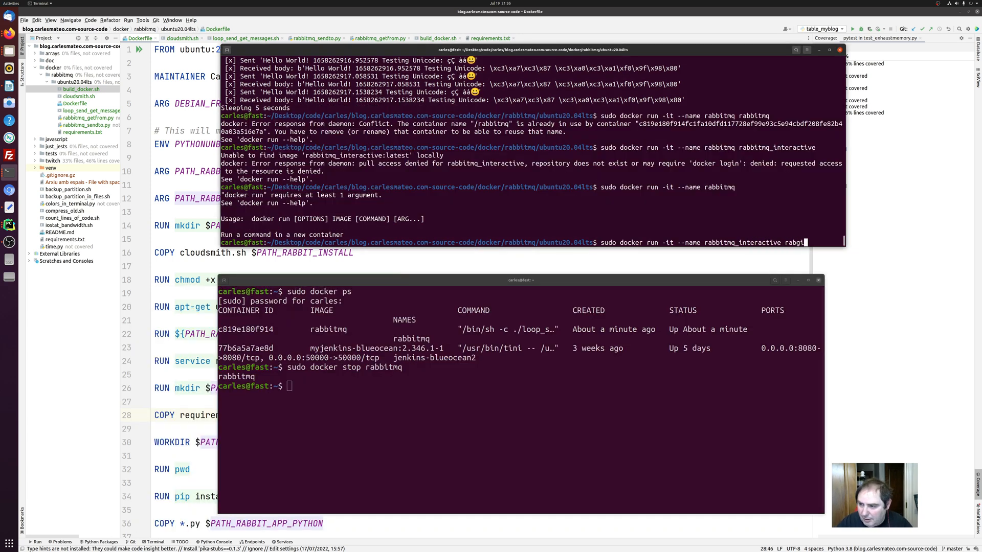
Run sudo docker run -it --name rabbitmq_interactive2 rabbitmq /bin/bash for a shell in /opt/rabbit_python.
{"action": "type", "text": "rabbitmq"}
{"action": "left_click", "coordinate": [521, 386]}
{"action": "type", "text": "sudo docker ps"}
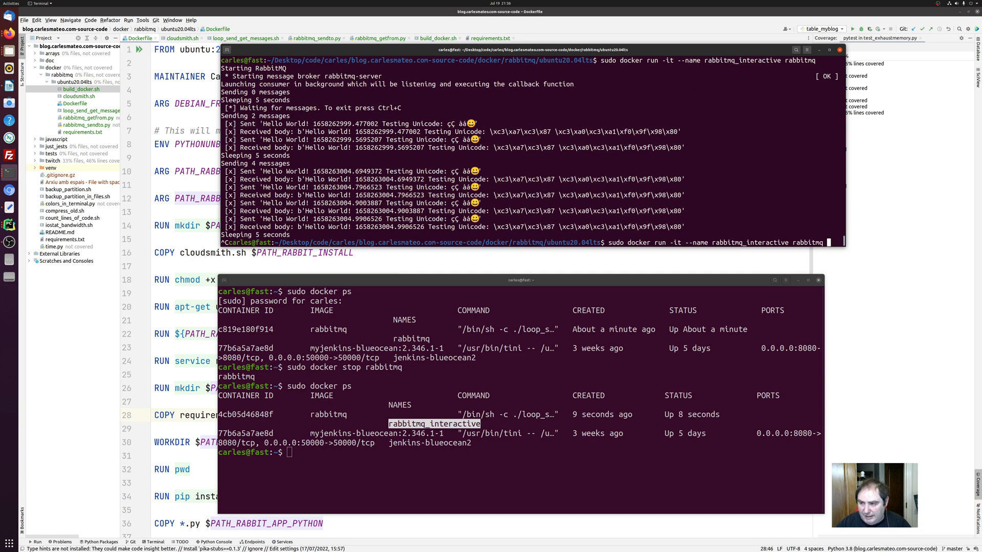
{"action": "type", "text": "/bin/bash"}
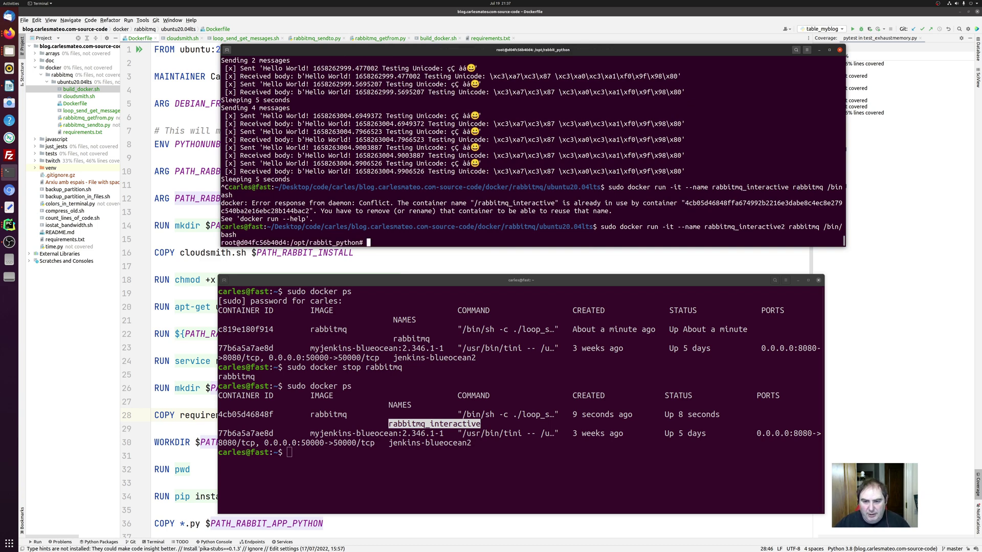
List the folder, cat loop_send_get_messages.sh, then run service rabbitmq-server start inside the container.
{"action": "type", "text": "ls -hal"}
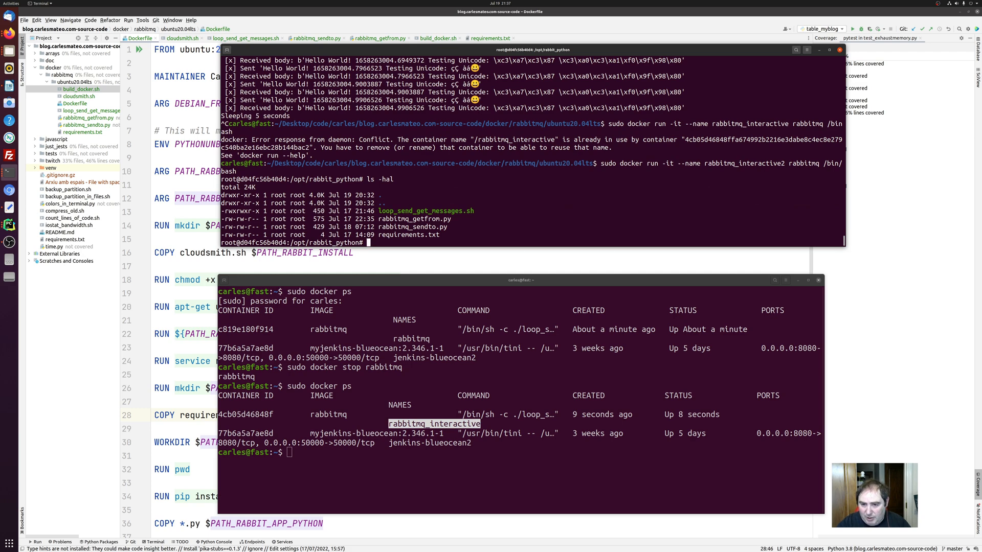
{"action": "type", "text": "cat loop_send_get_messages.sh"}
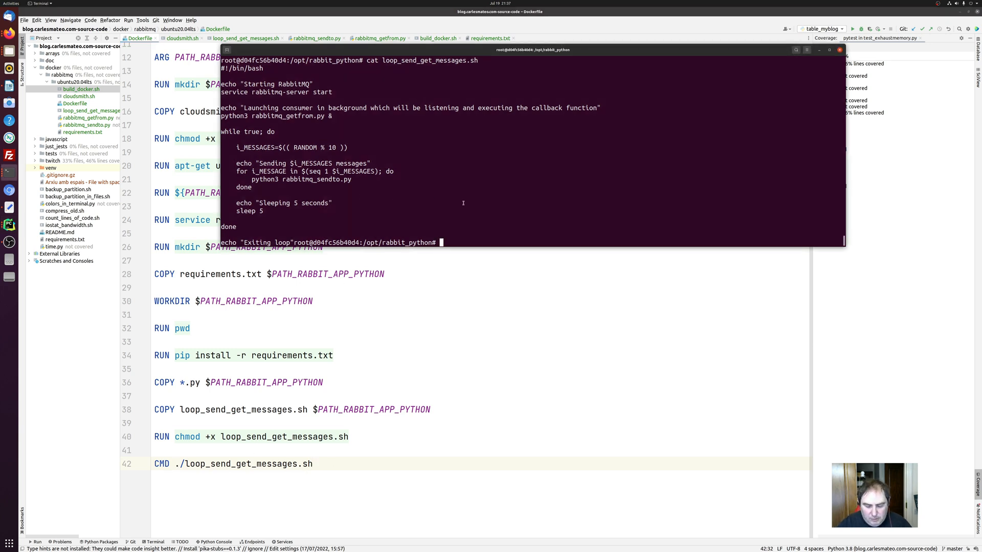
{"action": "type", "text": "ls"}
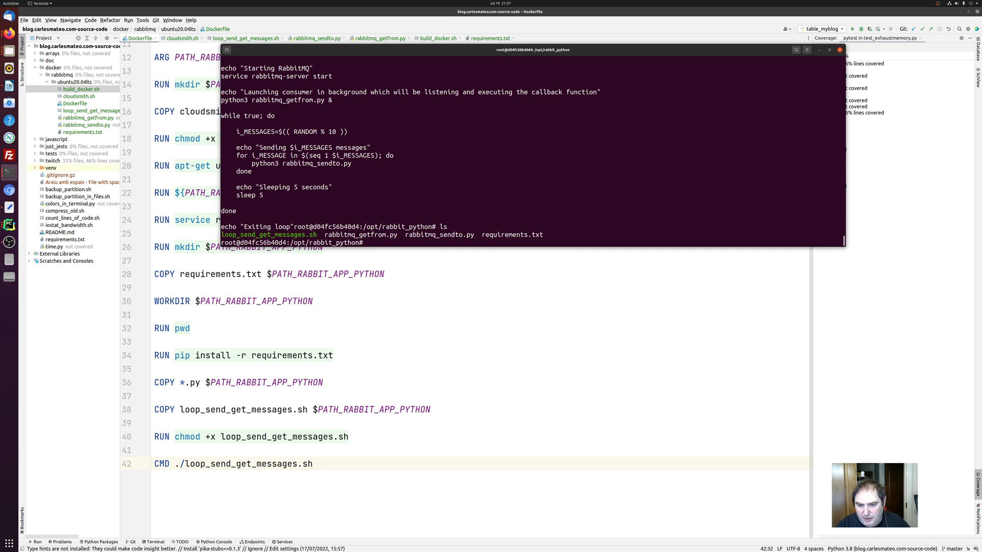
{"action": "mouse_move", "coordinate": [391, 57]}
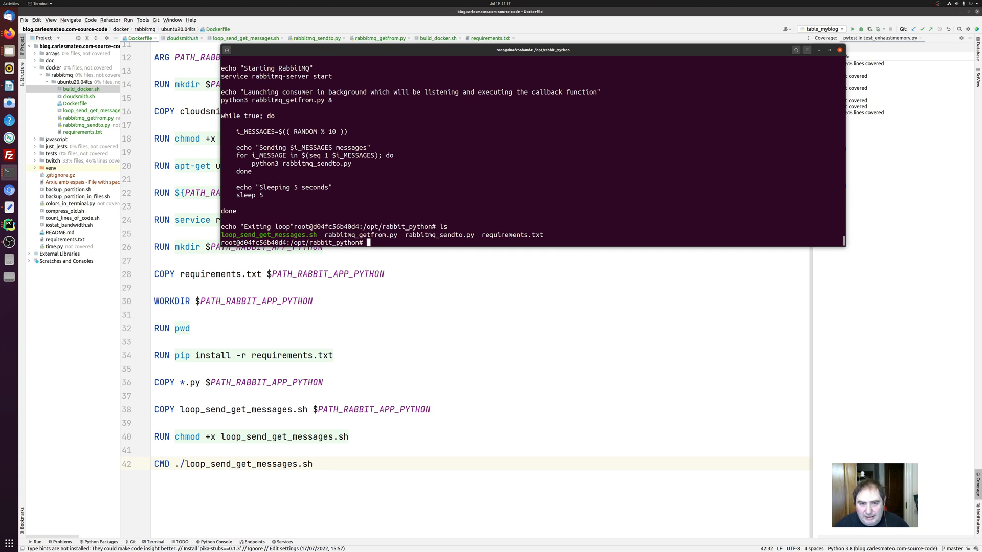
{"action": "right_click", "coordinate": [321, 76]}
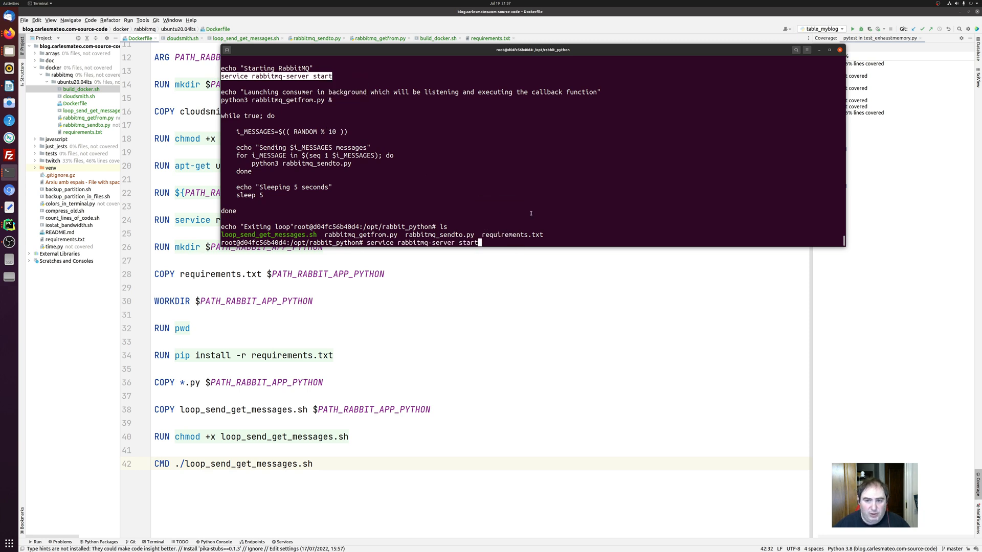
{"action": "key", "text": "Return"}
{"action": "type", "text": "sudo docker run -it --name rabbitmq_interactive3 rabbitmq /bin/sh"}
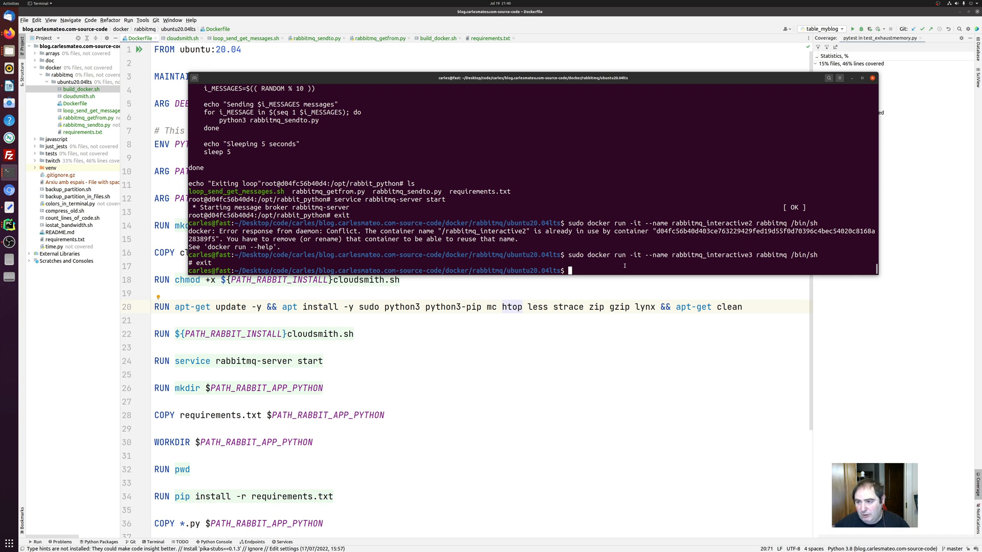
{"action": "mouse_move", "coordinate": [630, 222]}
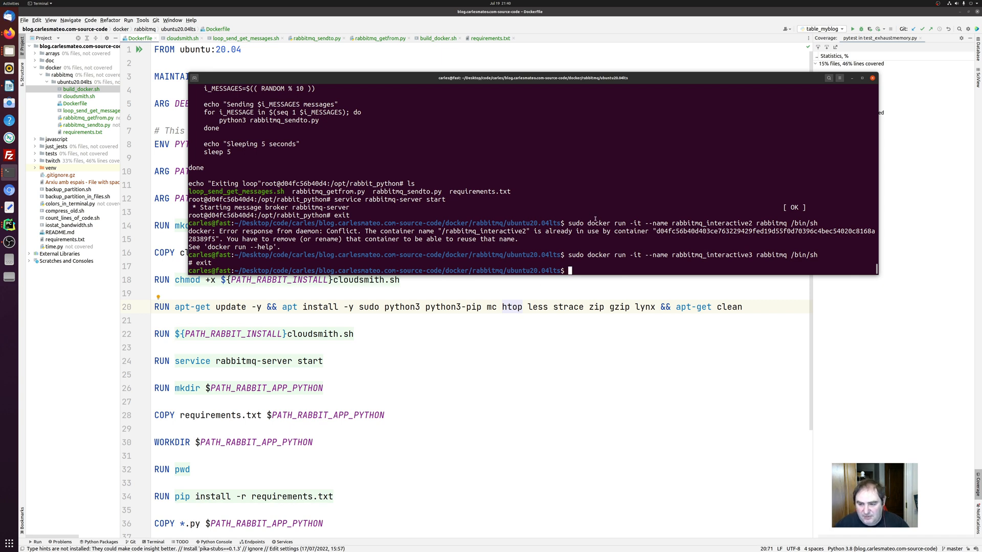
Run 'sudo docker ps' and 'sudo docker ps -a | head' to show the exited rabbitmq_interactive containers.
{"action": "type", "text": "sudo"}
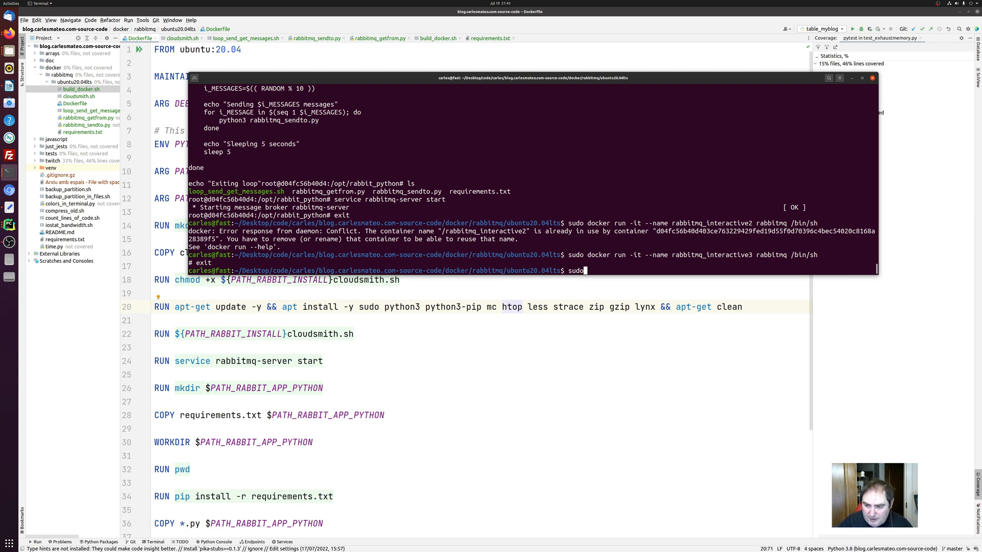
{"action": "type", "text": "docker p"}
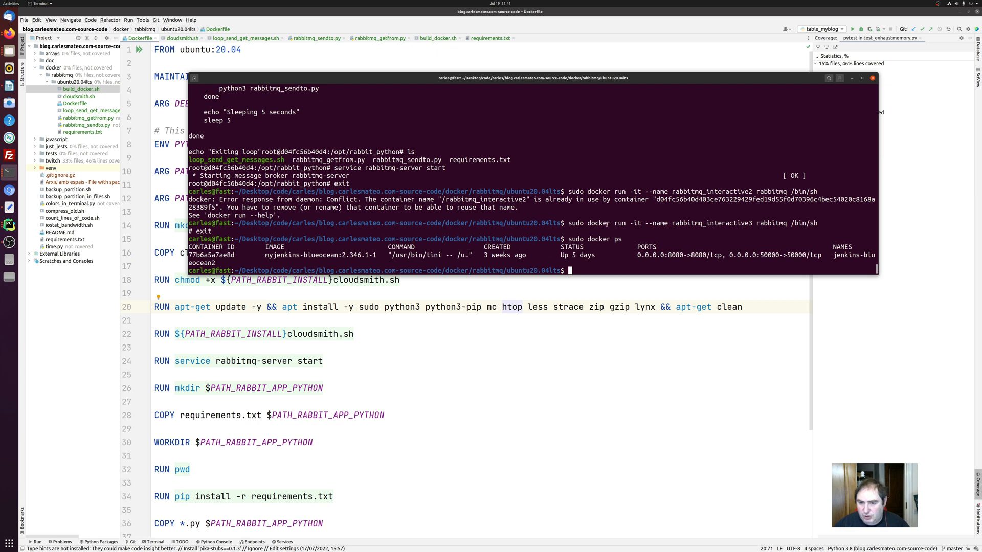
{"action": "type", "text": "sudo docker ps"}
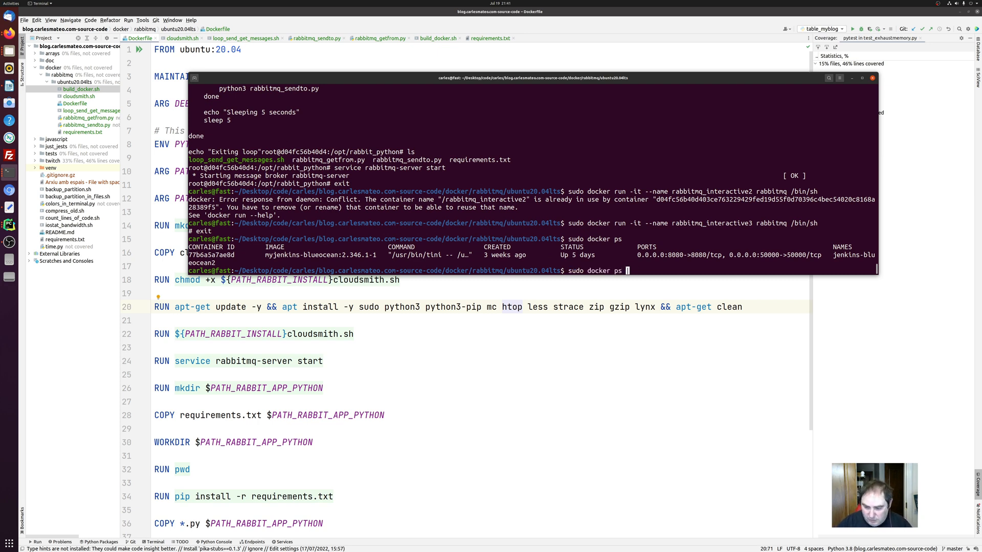
{"action": "type", "text": "-a |"}
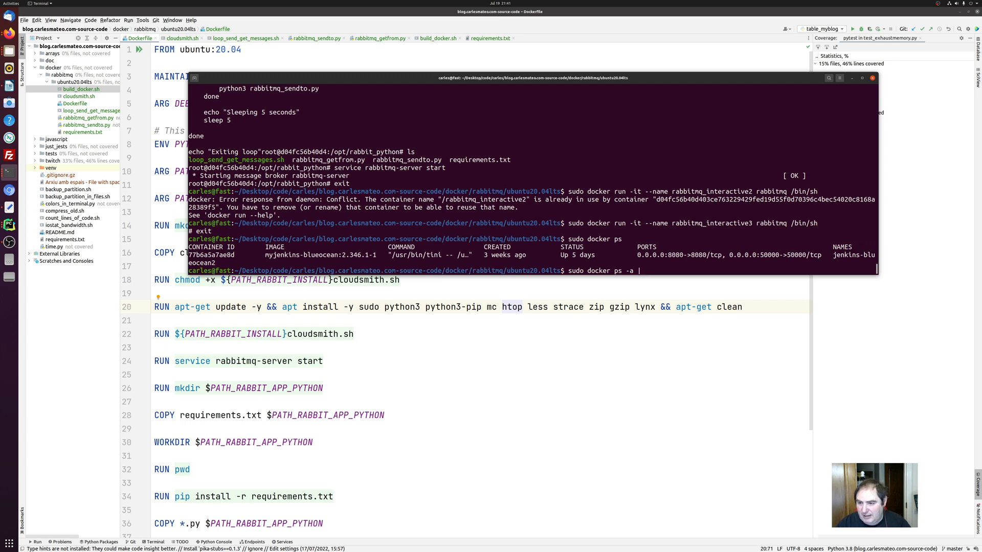
{"action": "type", "text": "head"}
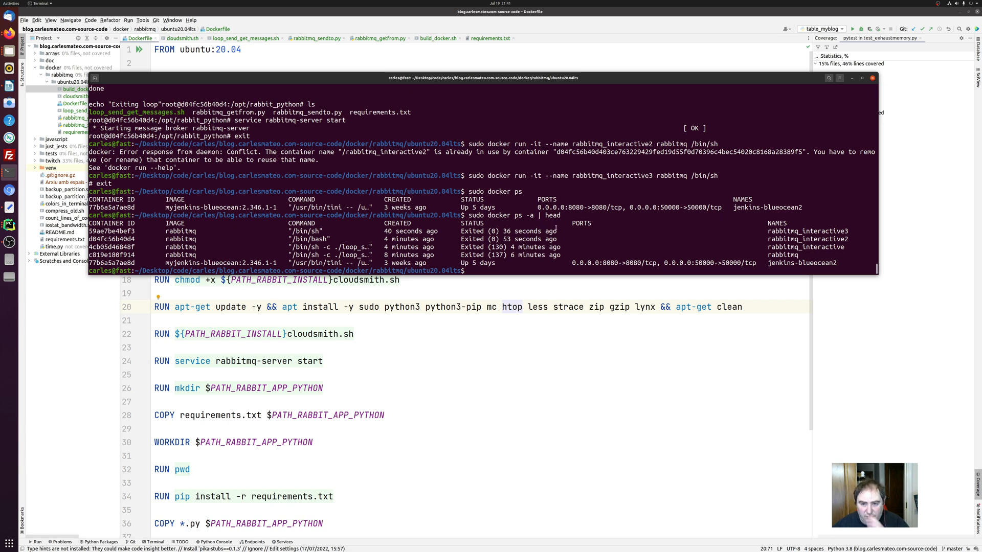
{"action": "mouse_move", "coordinate": [580, 240]}
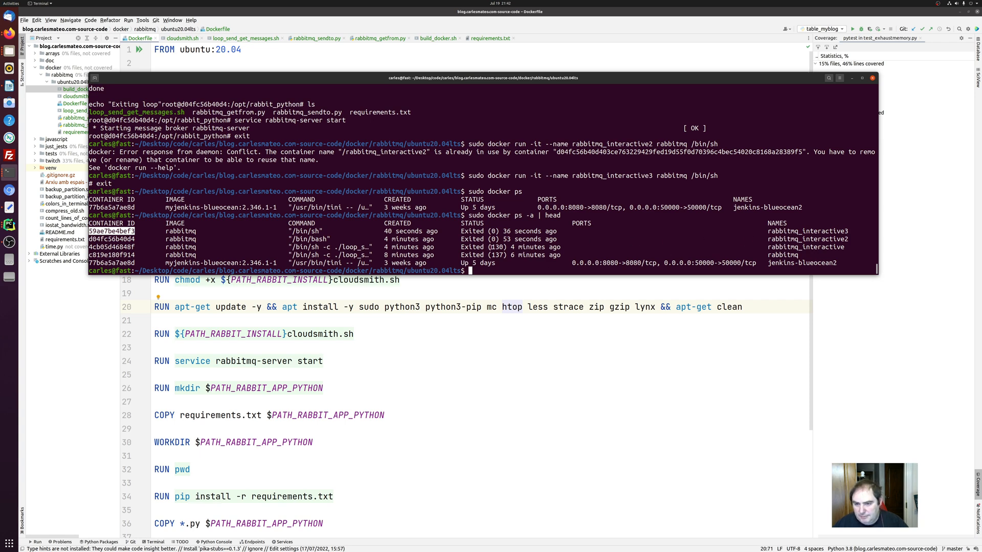
{"action": "type", "text": "sudo docker ps -a | head"}
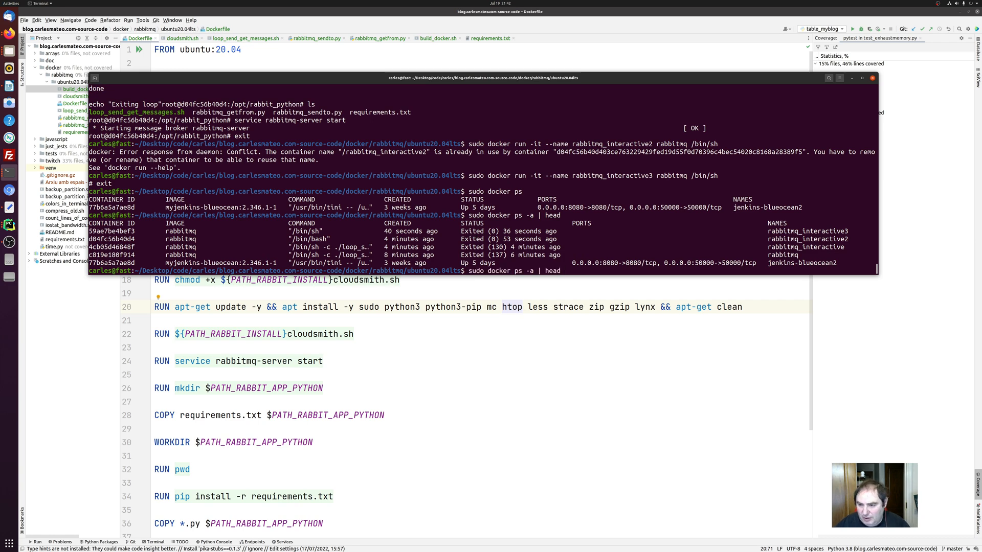
Launch 'sudo docker run -it --name rabbitmq_interactive_final rabbitmq' in the foreground.
{"action": "type", "text": "sudo docker run -it --name rabbitmq_interactive3 rabbitmq /bin/sh"}
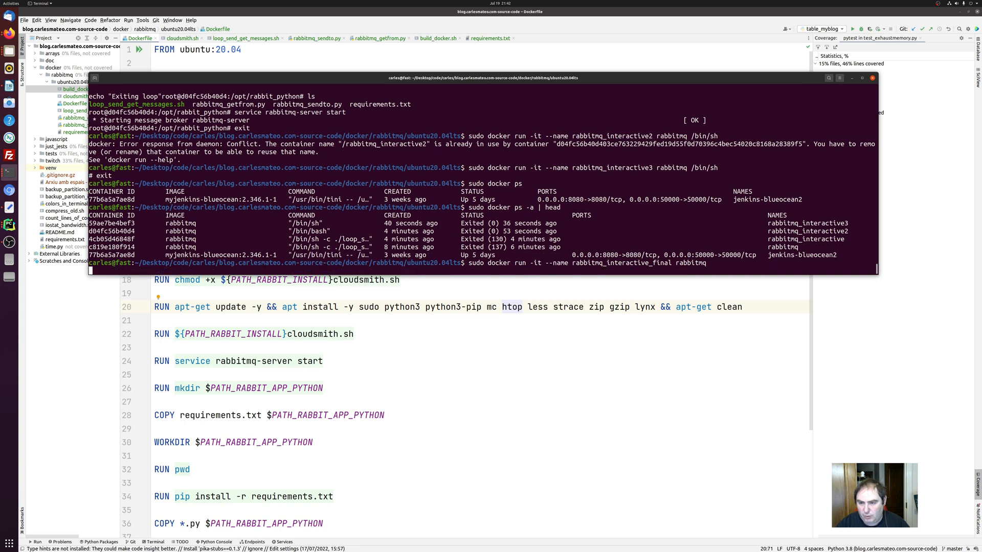
{"action": "key", "text": "Return"}
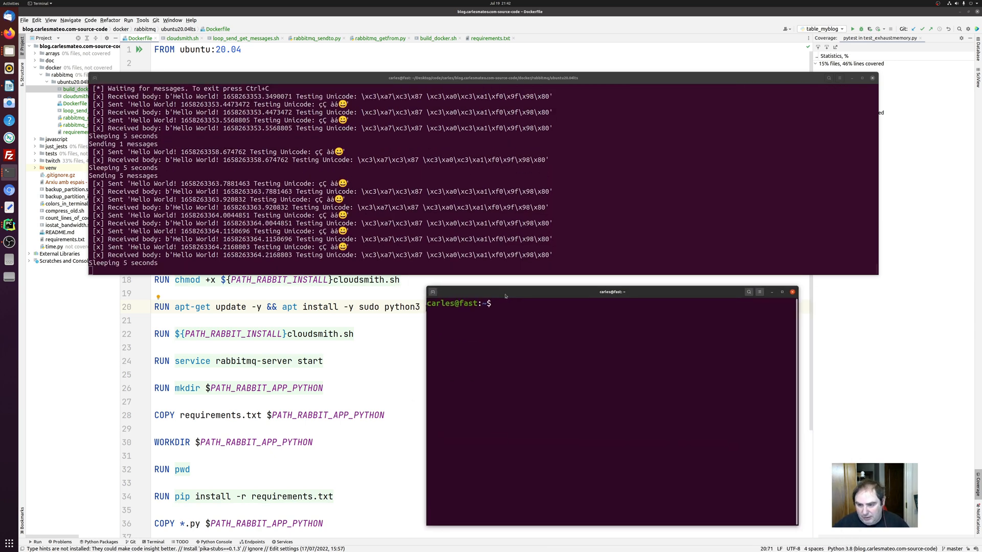
Run 'sudo docker ps' and pick the running container name rabbitmq_interactive_final for reuse.
{"action": "type", "text": "sudo"}
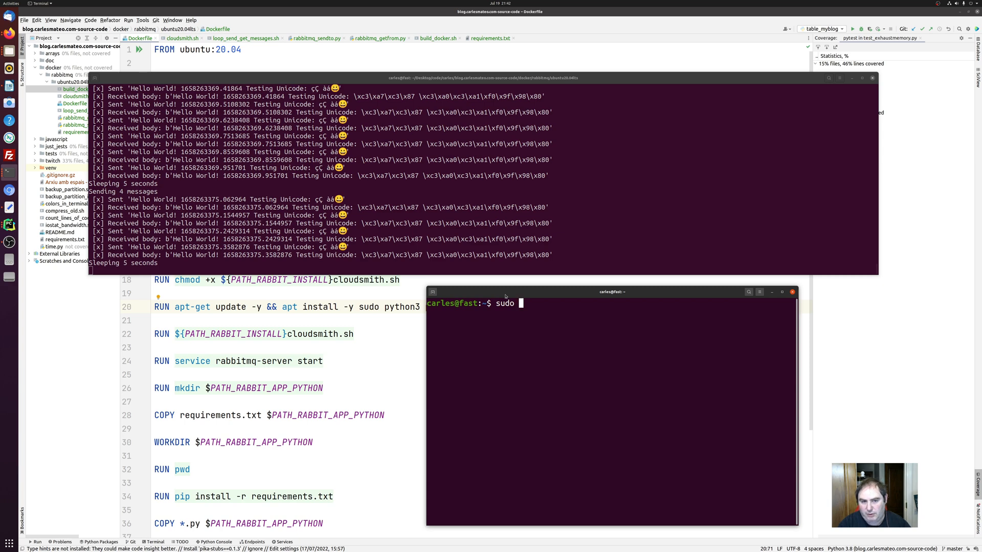
{"action": "type", "text": "docker ps"}
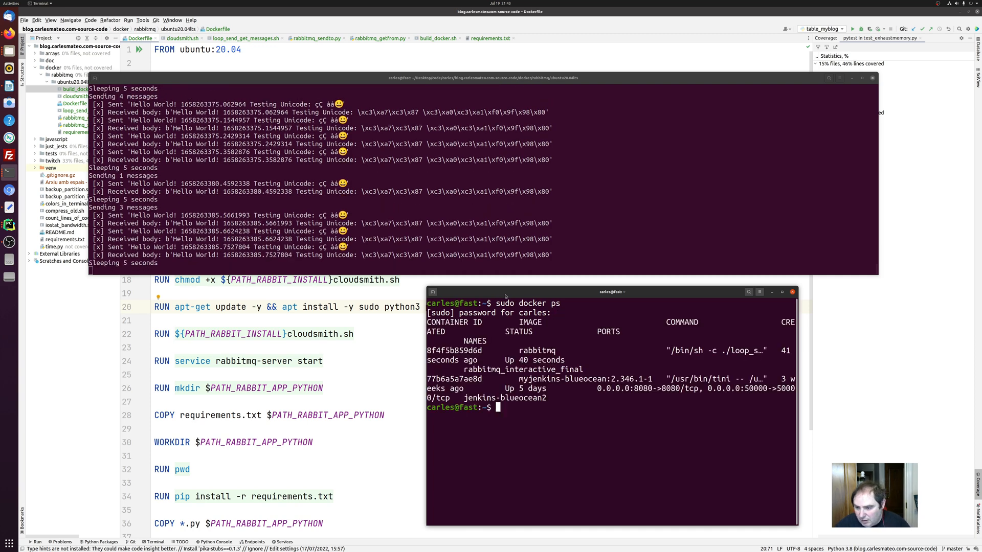
{"action": "double_click", "coordinate": [522, 370]}
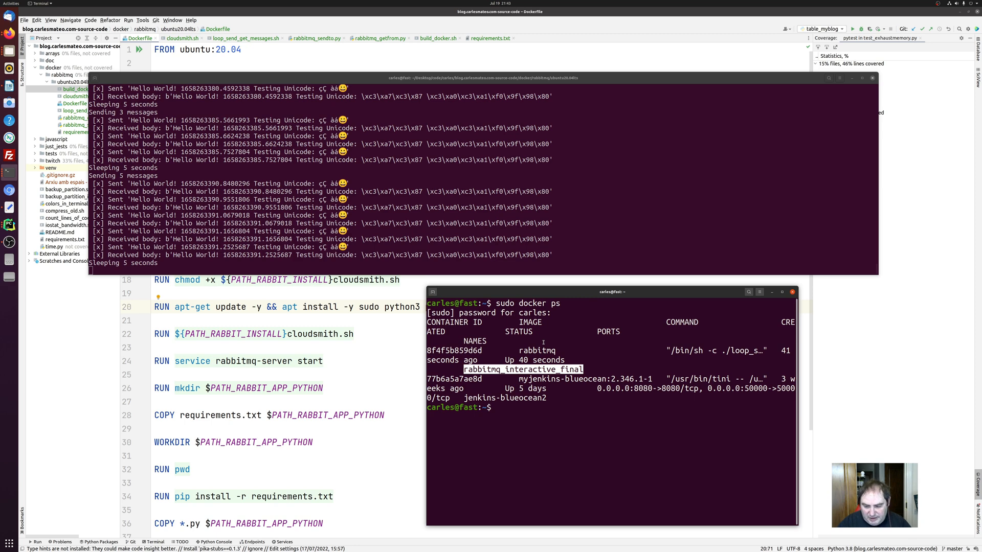
Run 'sudo docker exec -it rabbitmq_interactive_final /bin/bash' to get a root shell inside the container.
{"action": "type", "text": "sudo"}
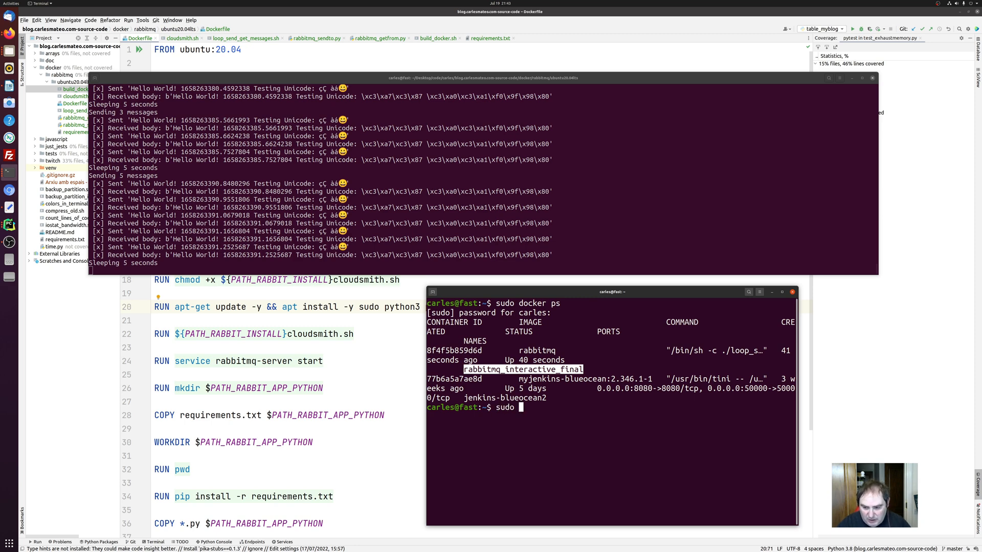
{"action": "type", "text": "docker ex"}
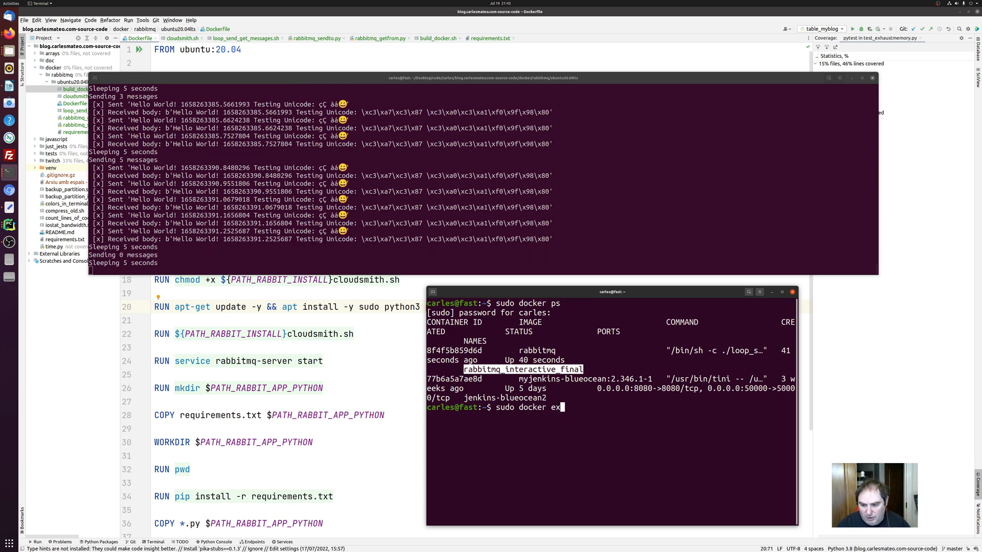
{"action": "type", "text": "ec"}
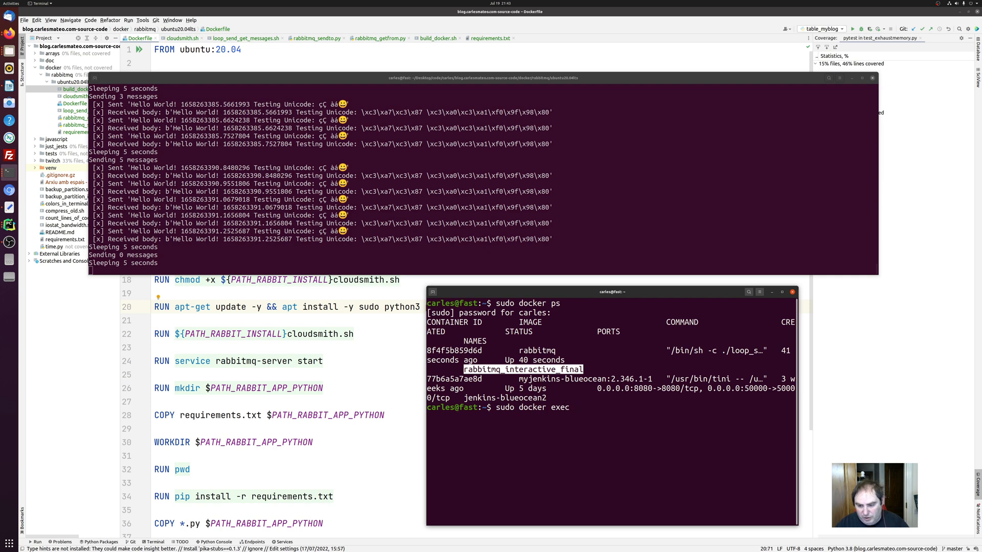
{"action": "type", "text": "-it"}
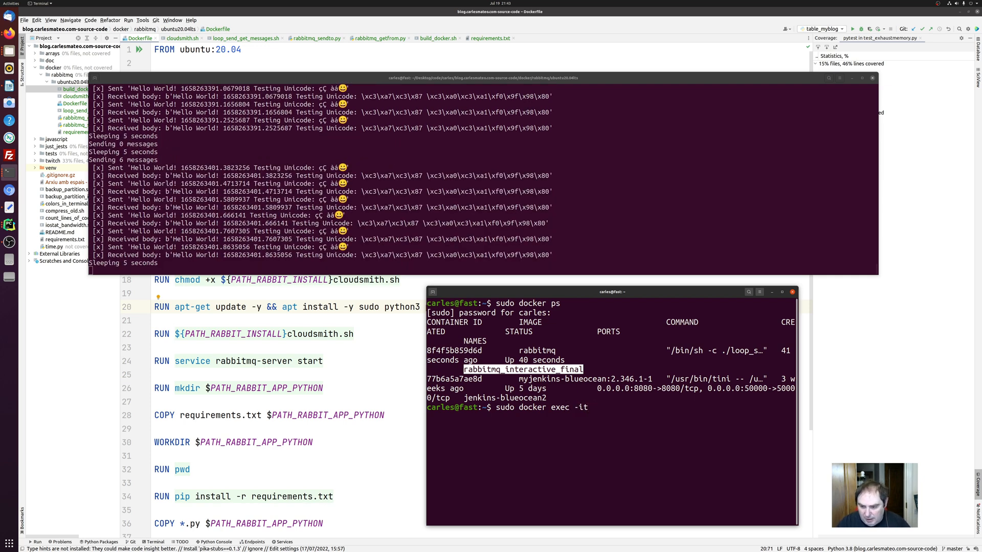
{"action": "type", "text": "rabbitmq_interactive_final"}
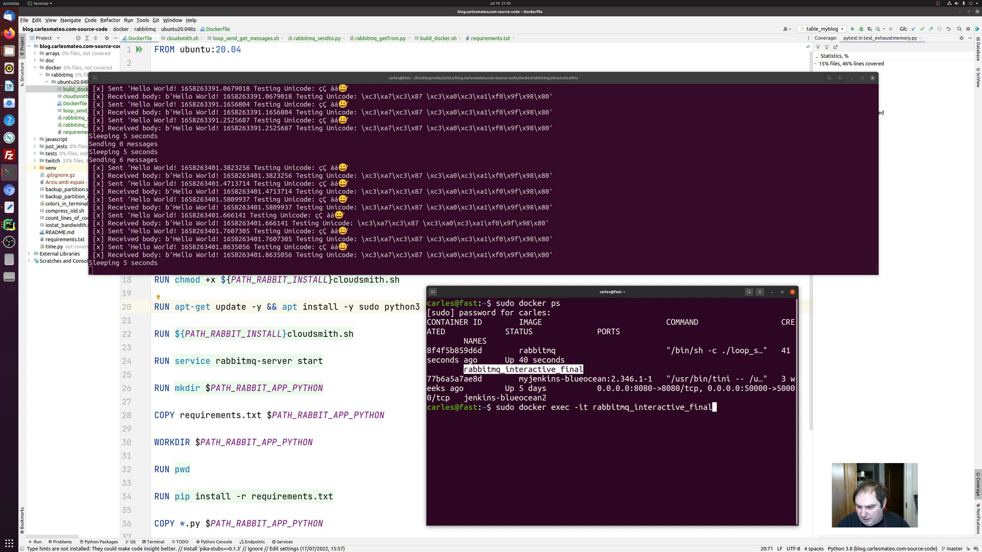
{"action": "type", "text": "/"}
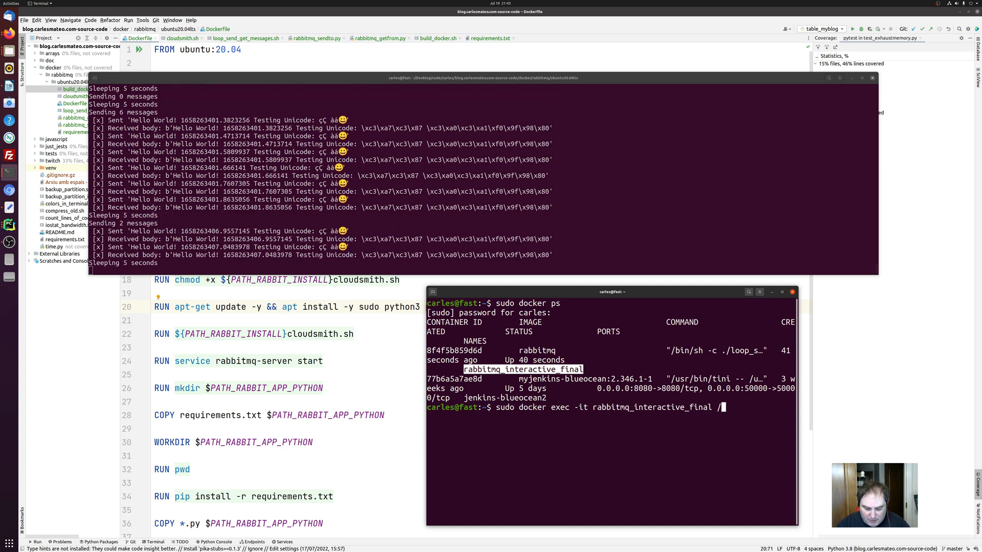
{"action": "type", "text": "bin/ba"}
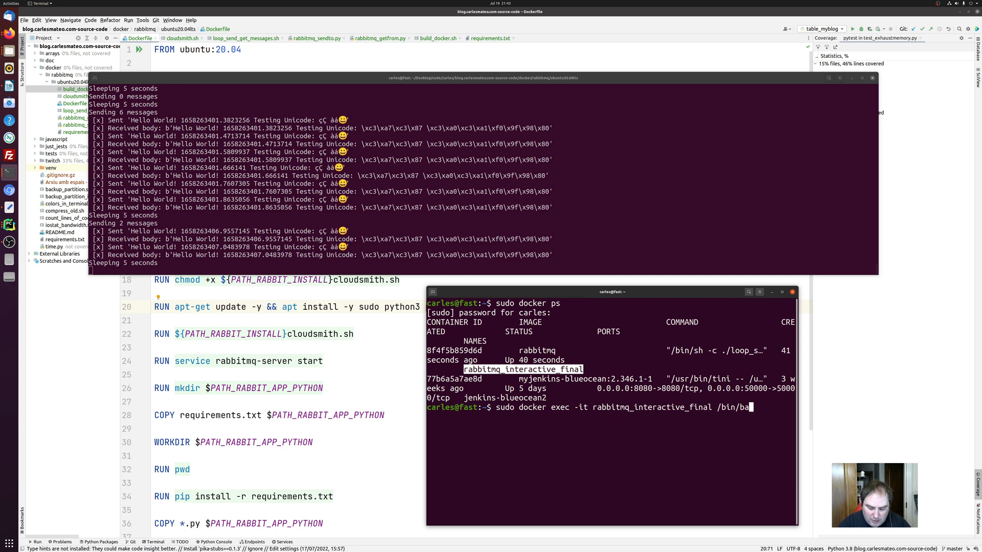
{"action": "key", "text": "Return"}
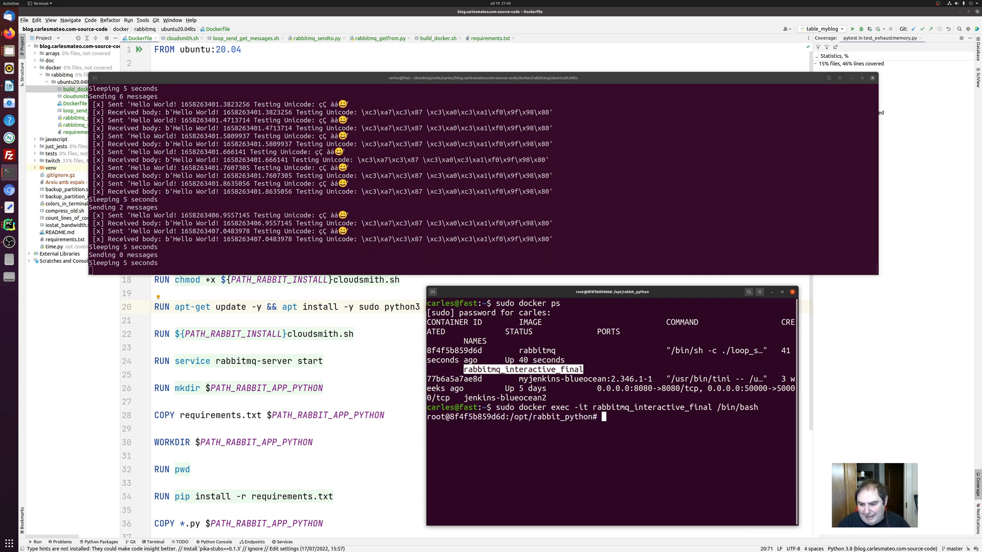
Run 'ps', 'ps -a' and 'ps -ax' in the container, revealing the loop script as PID 1.
{"action": "type", "text": "ps"}
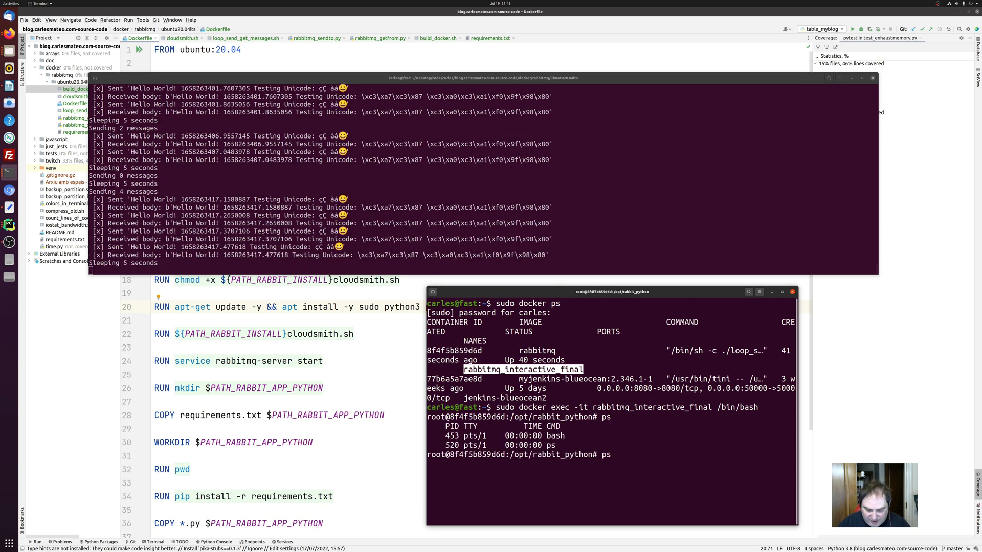
{"action": "type", "text": "ps -a"}
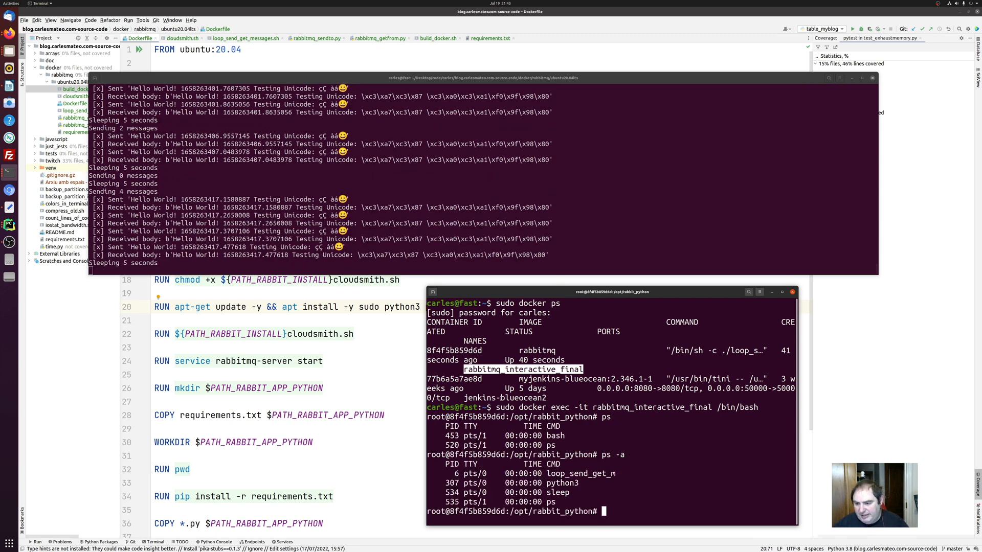
{"action": "double_click", "coordinate": [580, 474]}
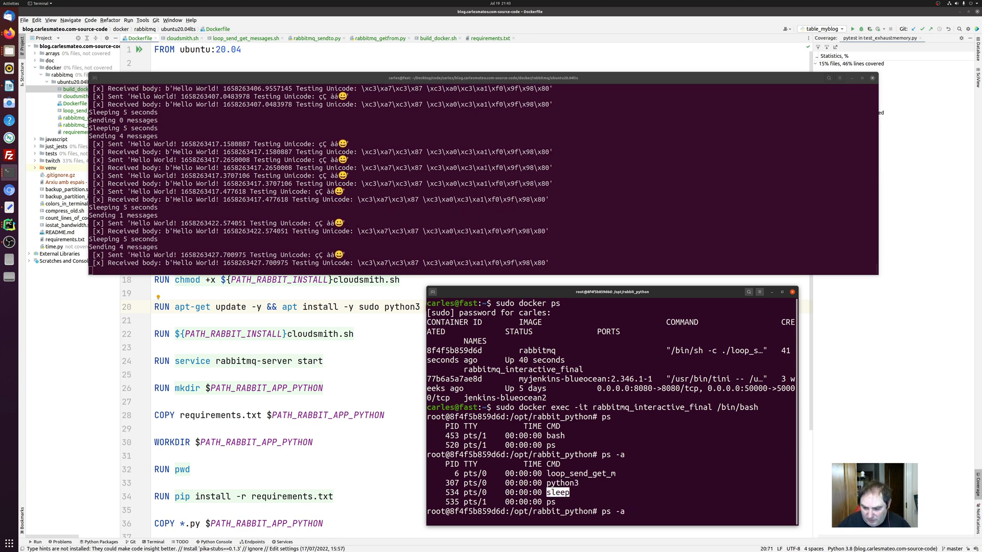
{"action": "type", "text": "ps -ax"}
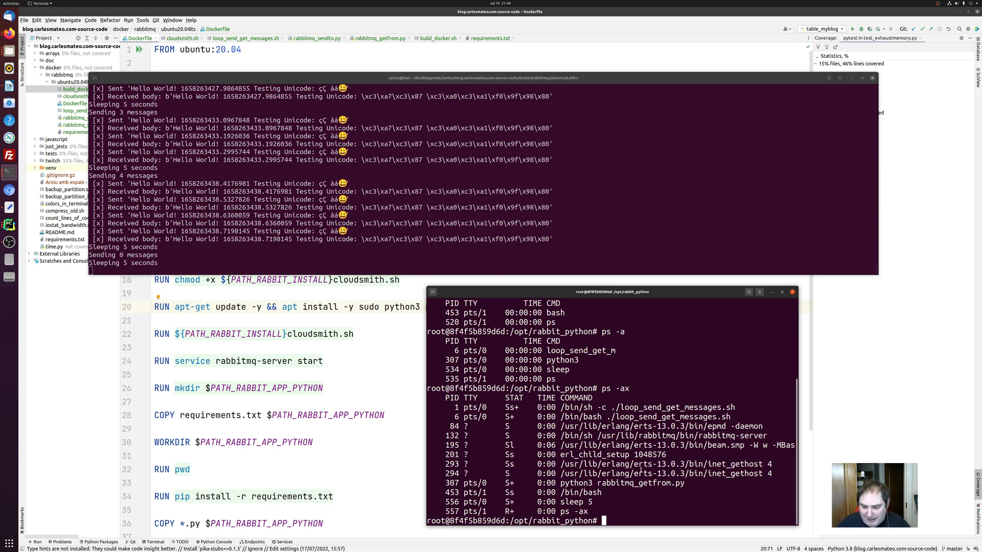
Run 'kill -9 1', recheck with 'ps -ax', then 'kill -9 6' so the container exits with Killed.
{"action": "type", "text": "kill -"}
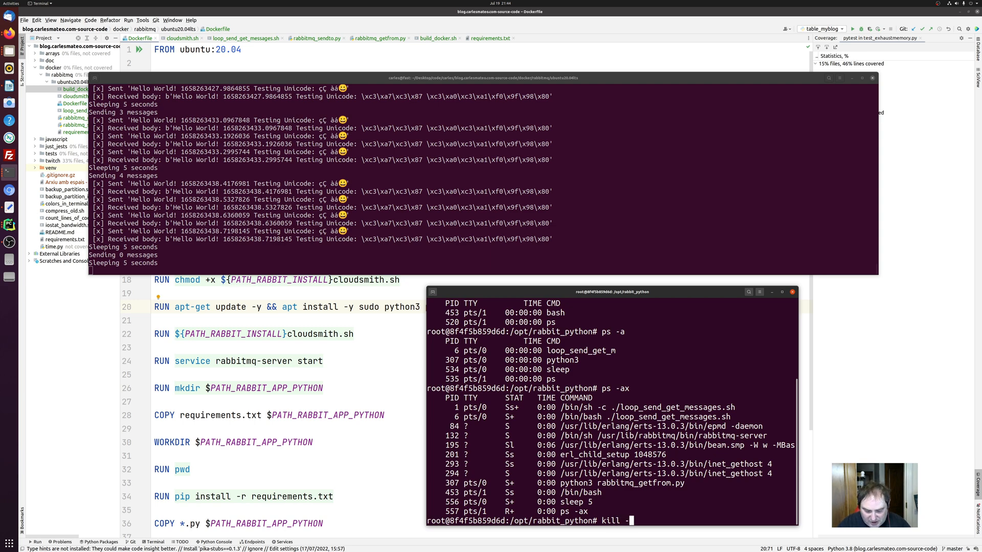
{"action": "type", "text": "9 1"}
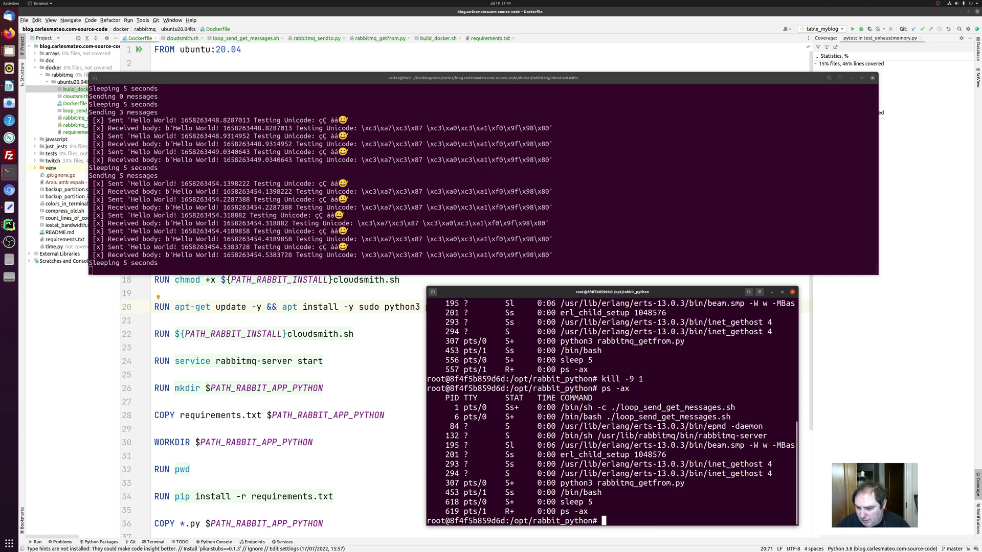
{"action": "type", "text": "kill -9 1"}
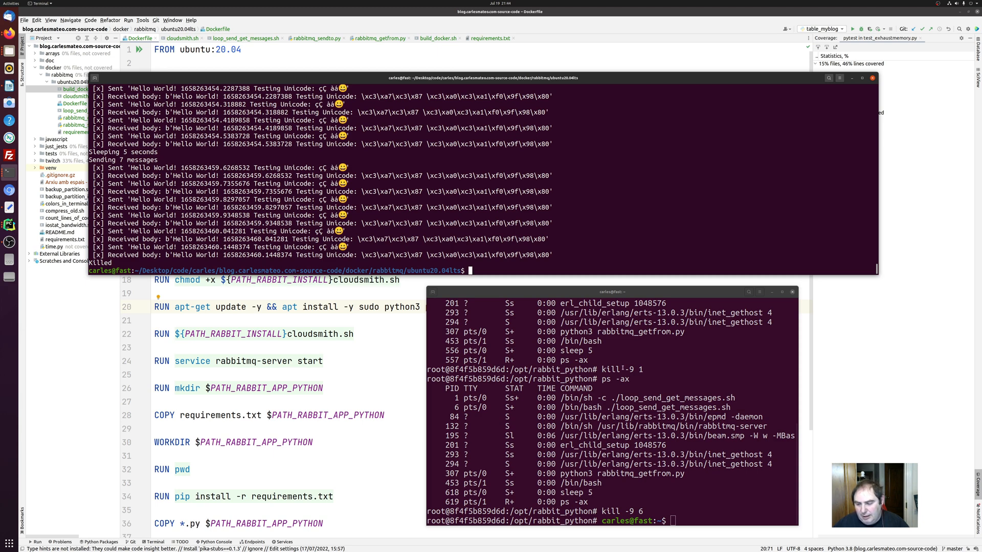
{"action": "mouse_move", "coordinate": [479, 246]}
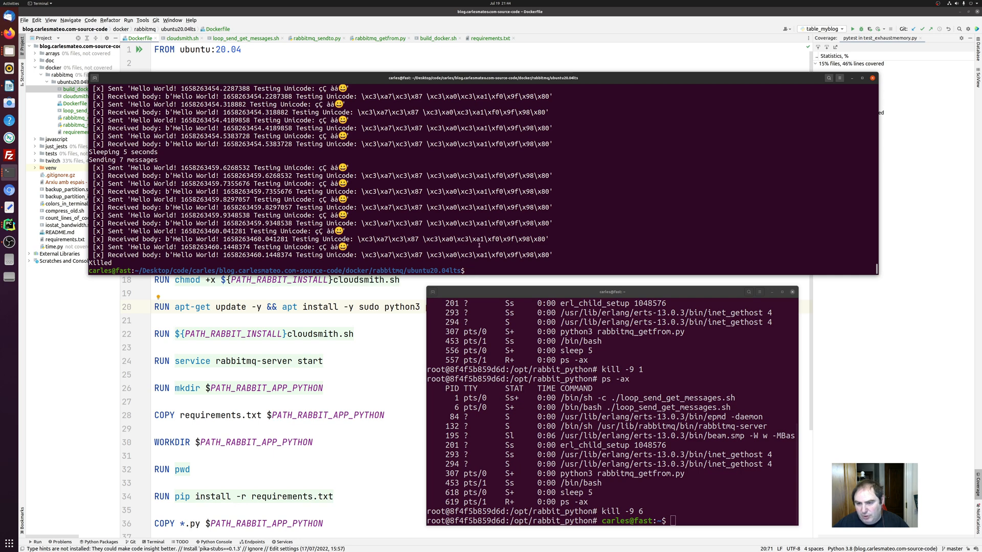